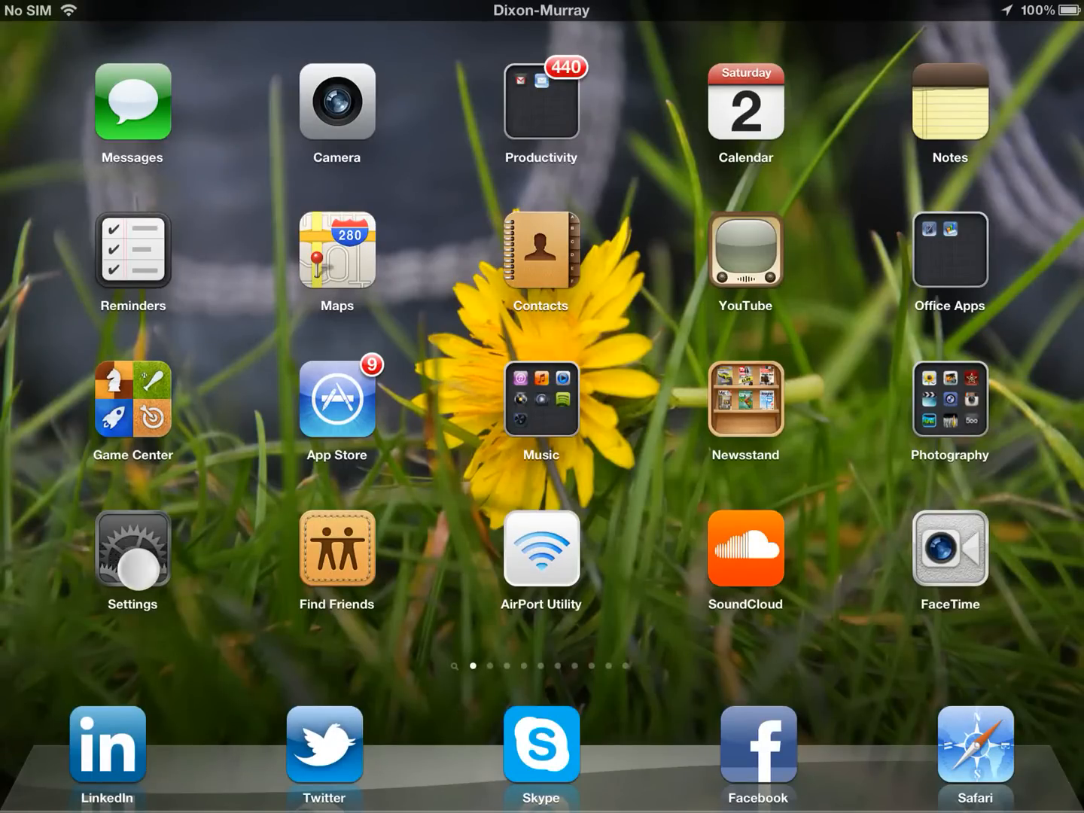
# In Settings, set Barrel Mode to Curl and Roll Away instead of Normal
pyautogui.click(132, 561)
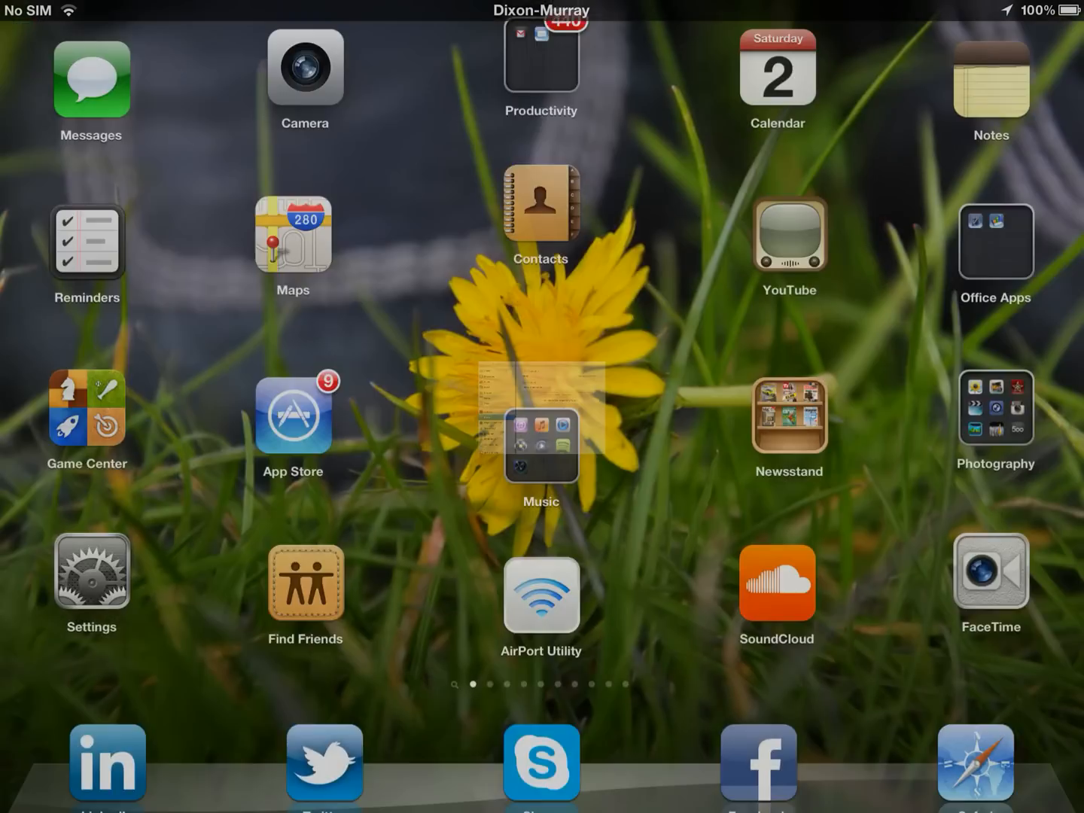
pyautogui.hscroll(-3)
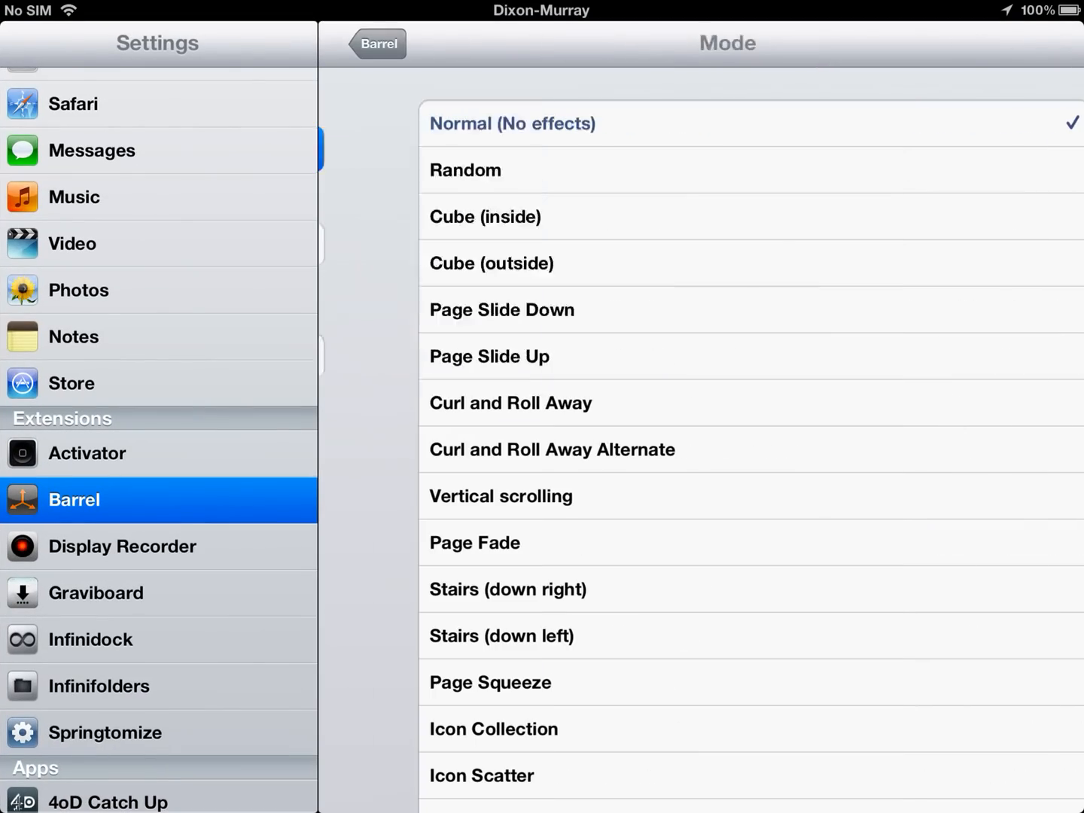
pyautogui.click(465, 169)
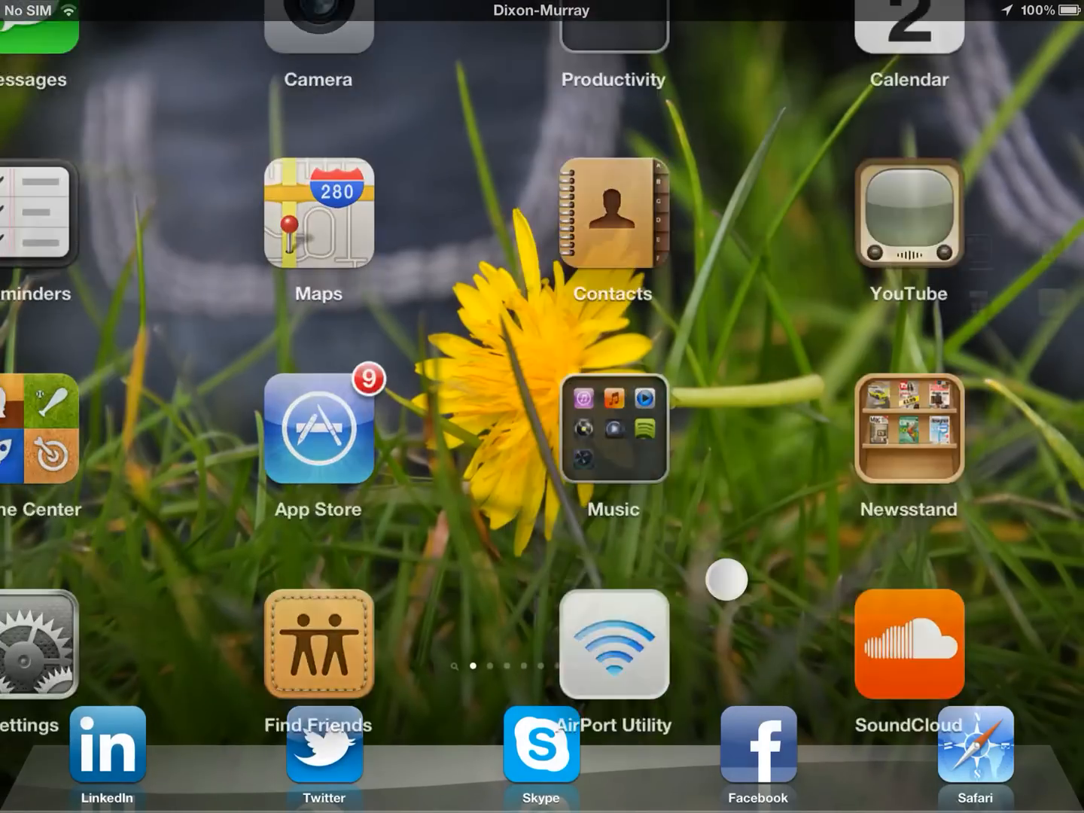
pyautogui.hscroll(-3)
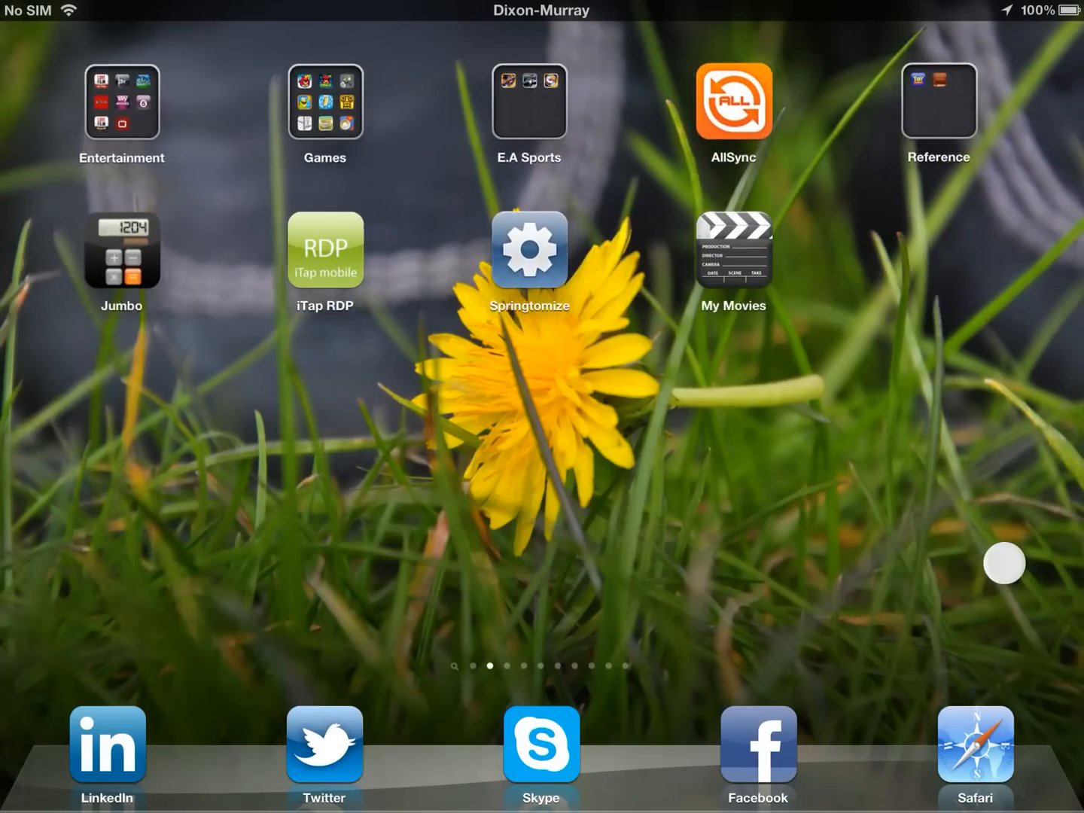
pyautogui.hscroll(-3)
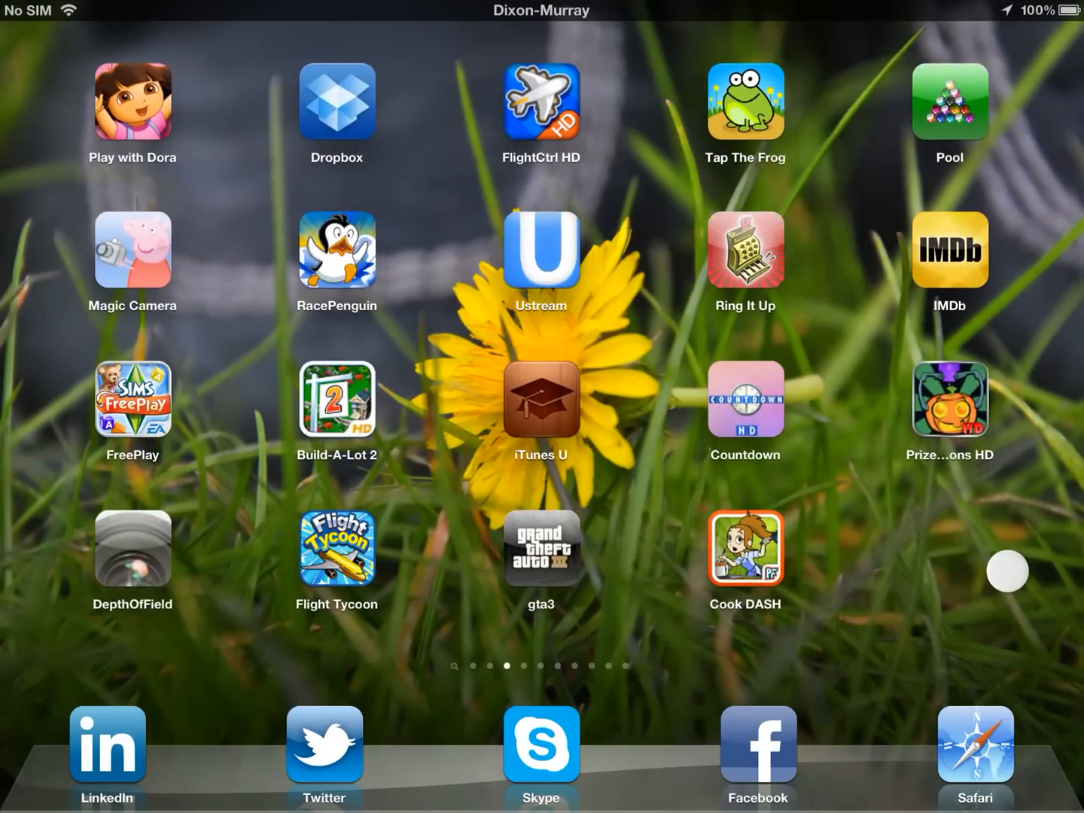
pyautogui.hscroll(-3)
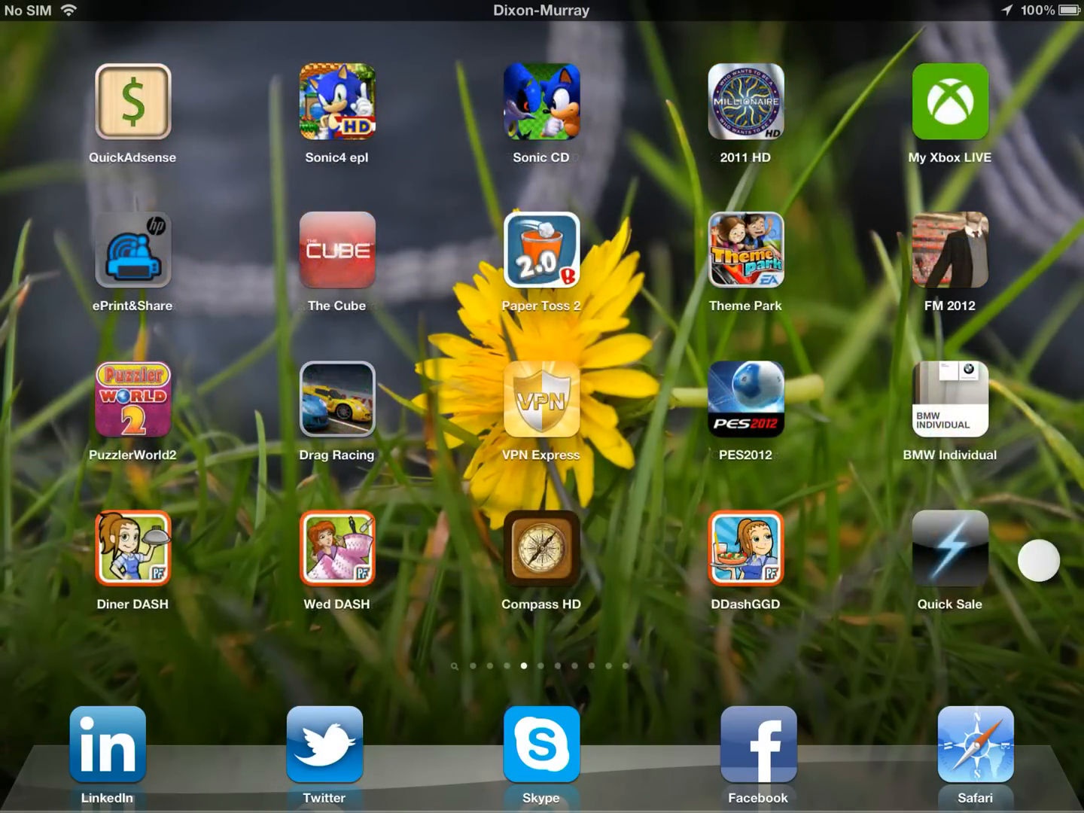
pyautogui.hscroll(-3)
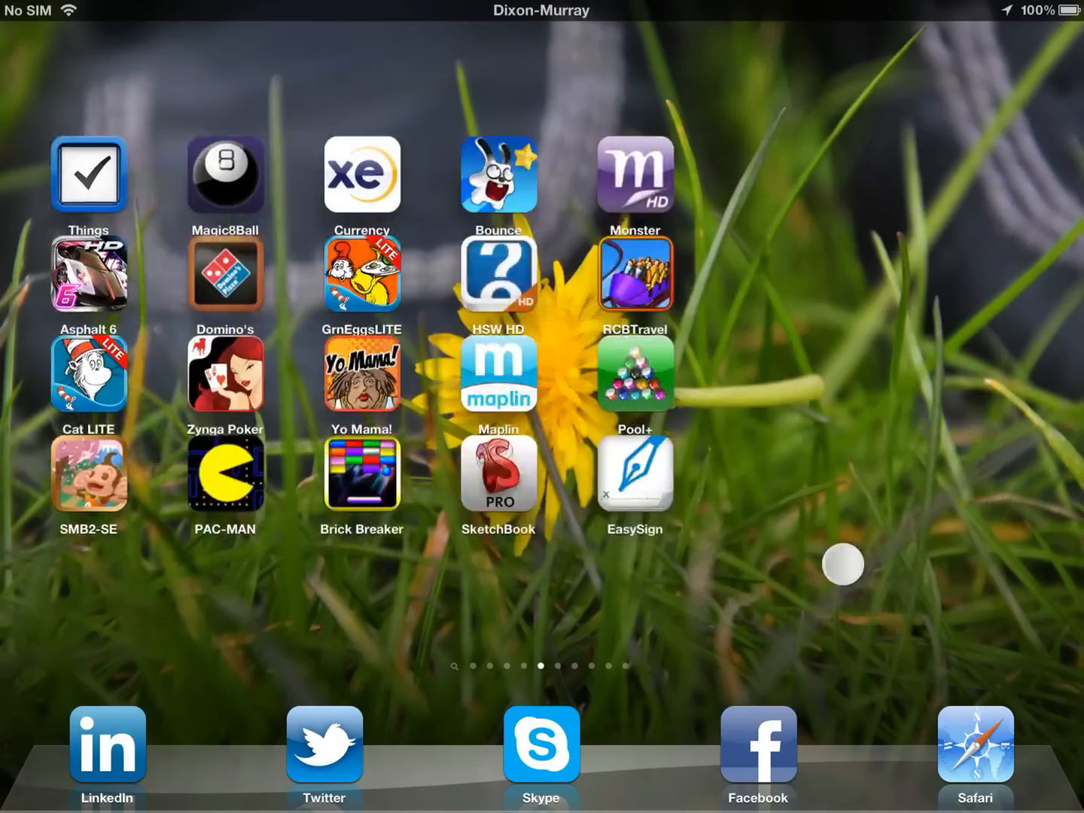
pyautogui.hscroll(-3)
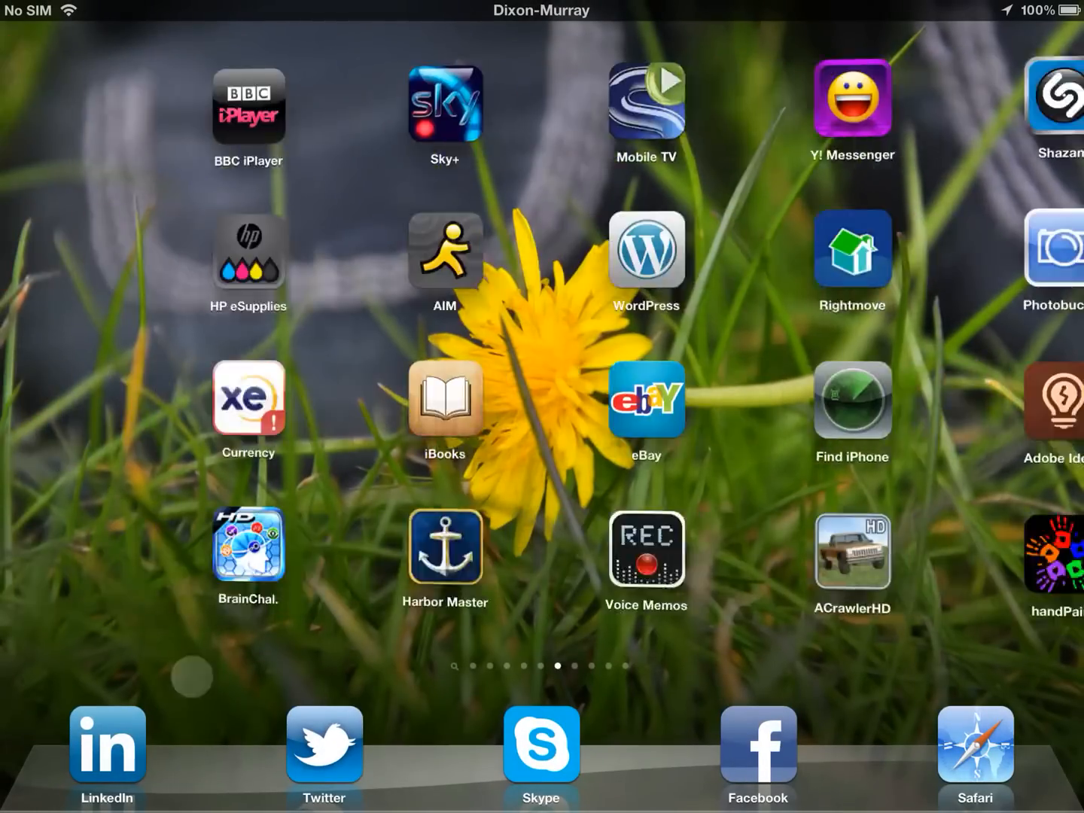
pyautogui.hscroll(-3)
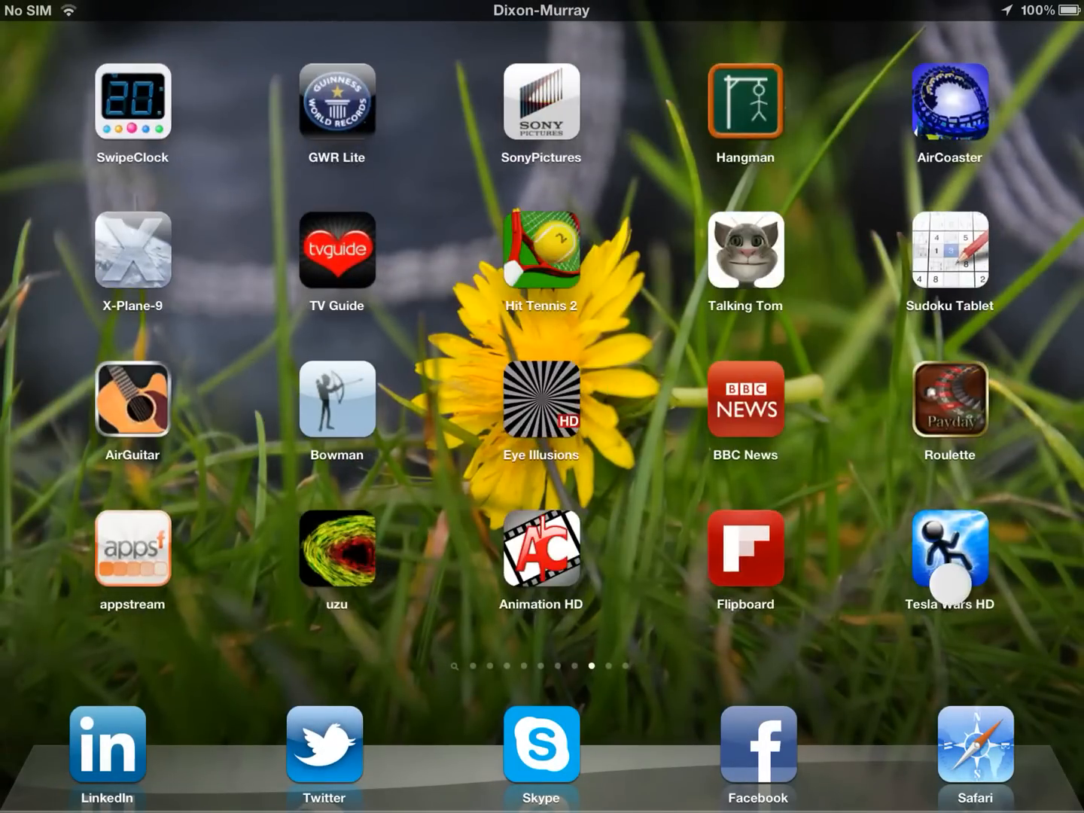
pyautogui.hscroll(-3)
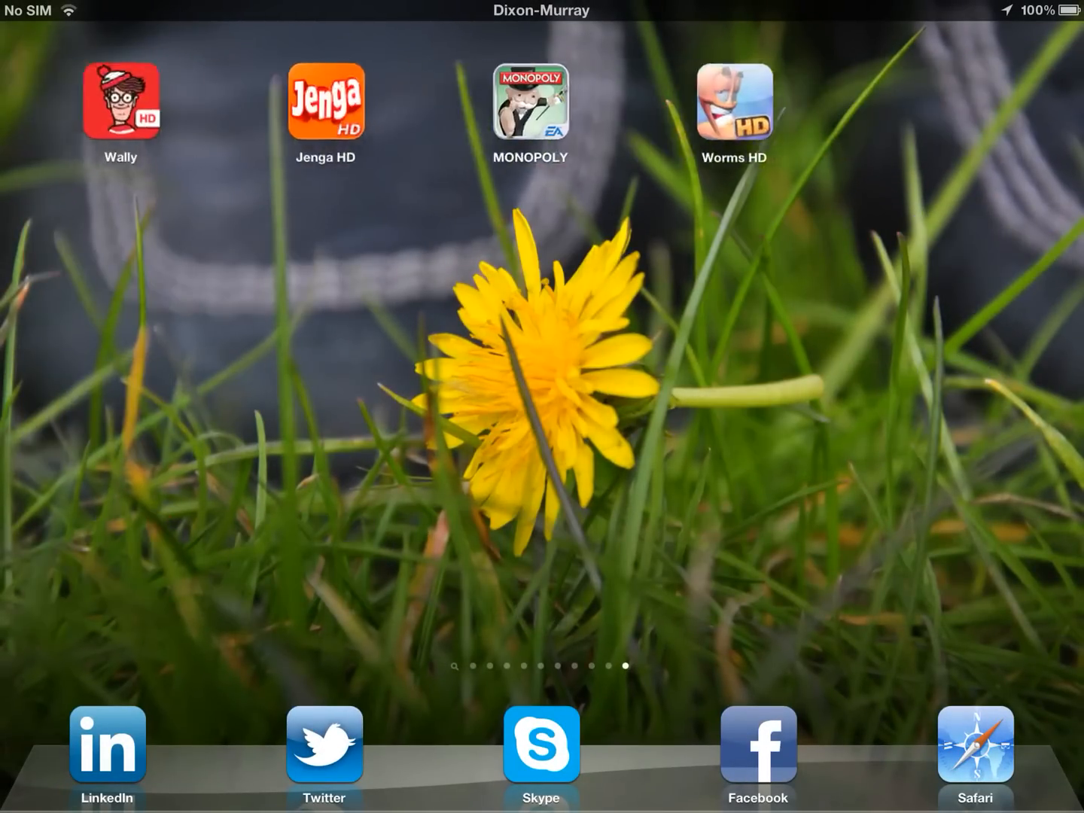
pyautogui.hscroll(-3)
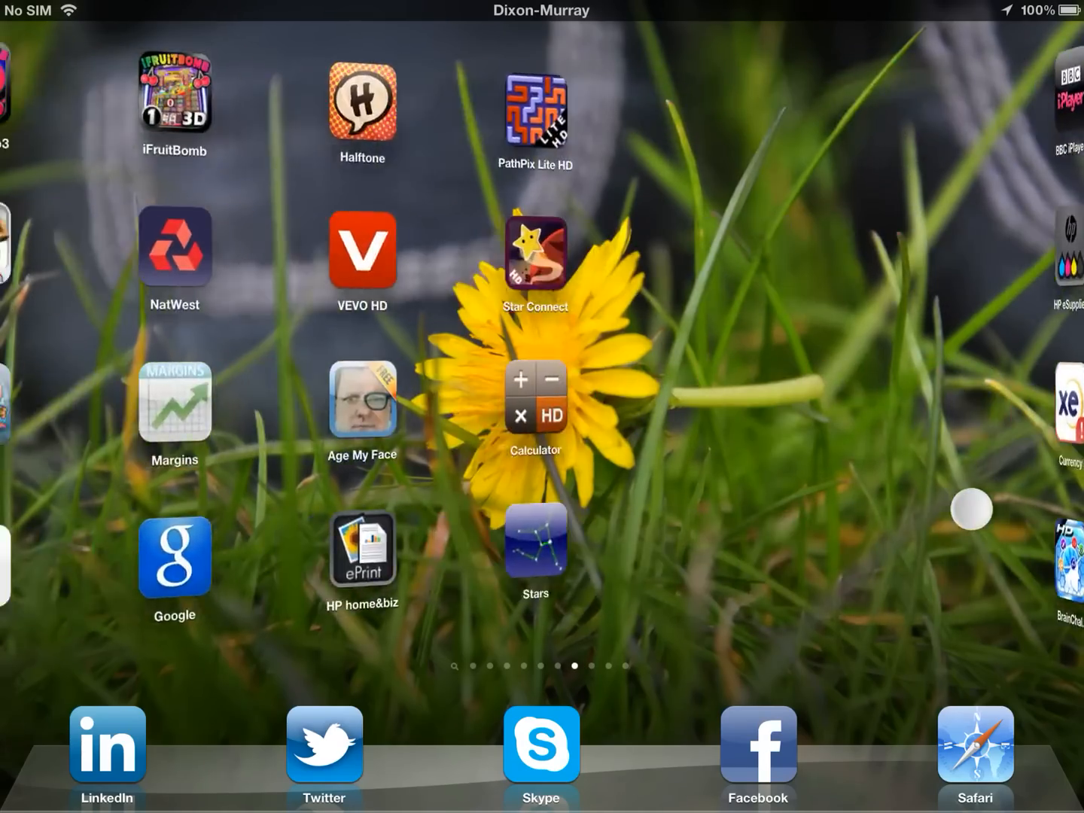
pyautogui.hscroll(-3)
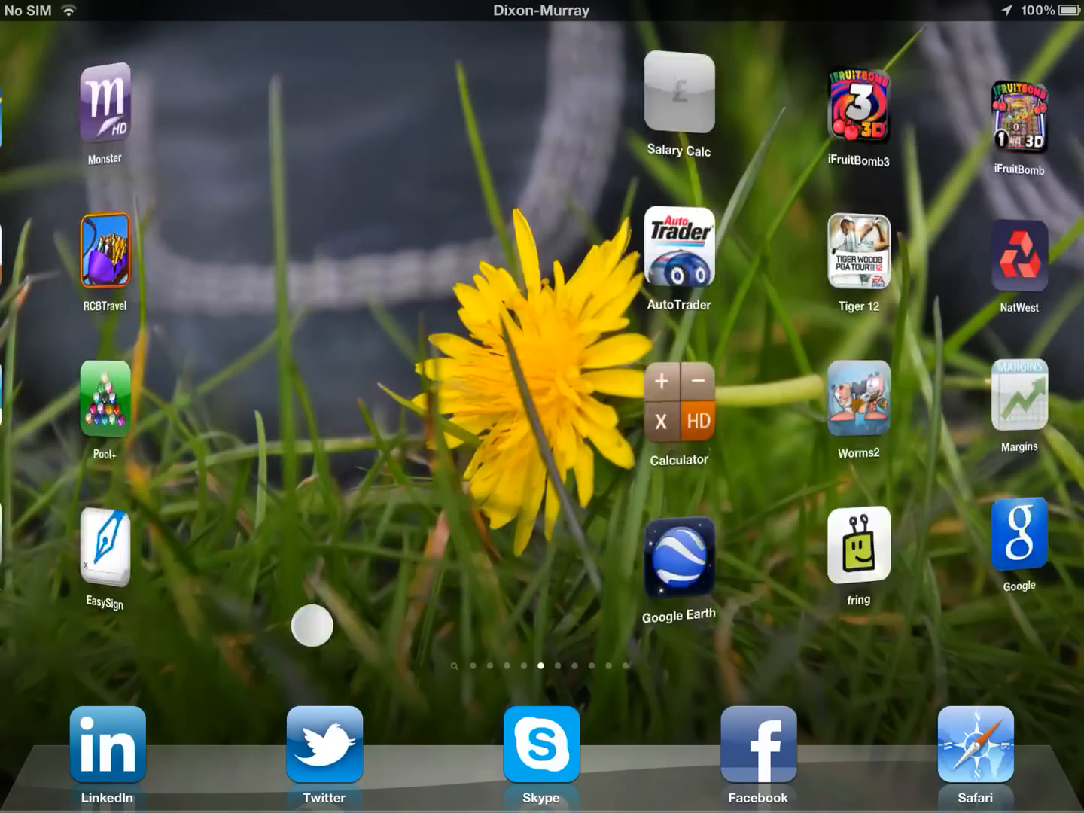
pyautogui.hscroll(-3)
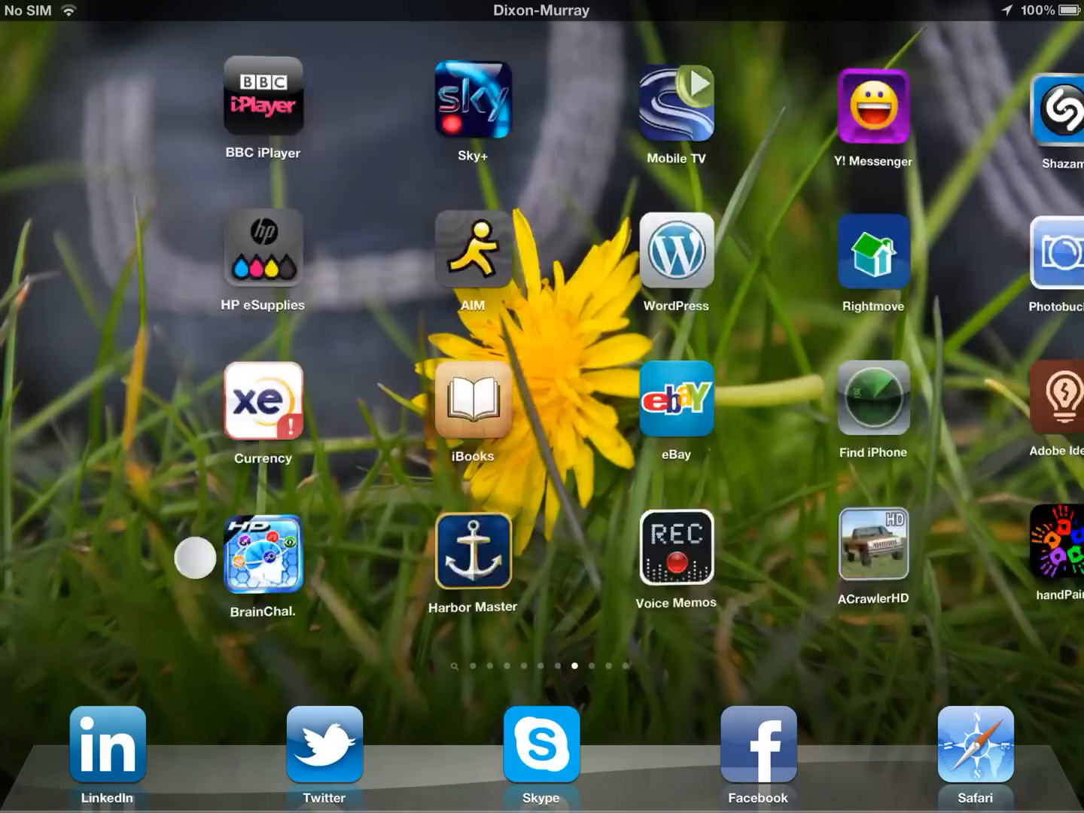
pyautogui.hscroll(-3)
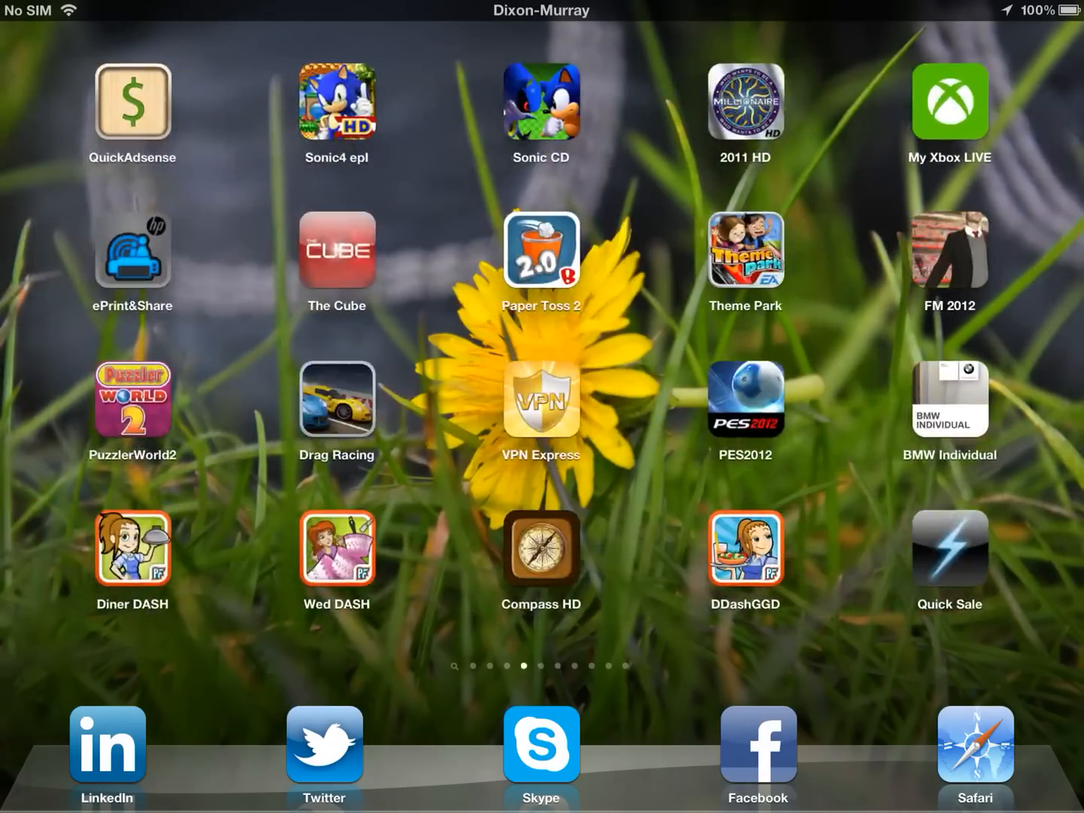
pyautogui.hscroll(-3)
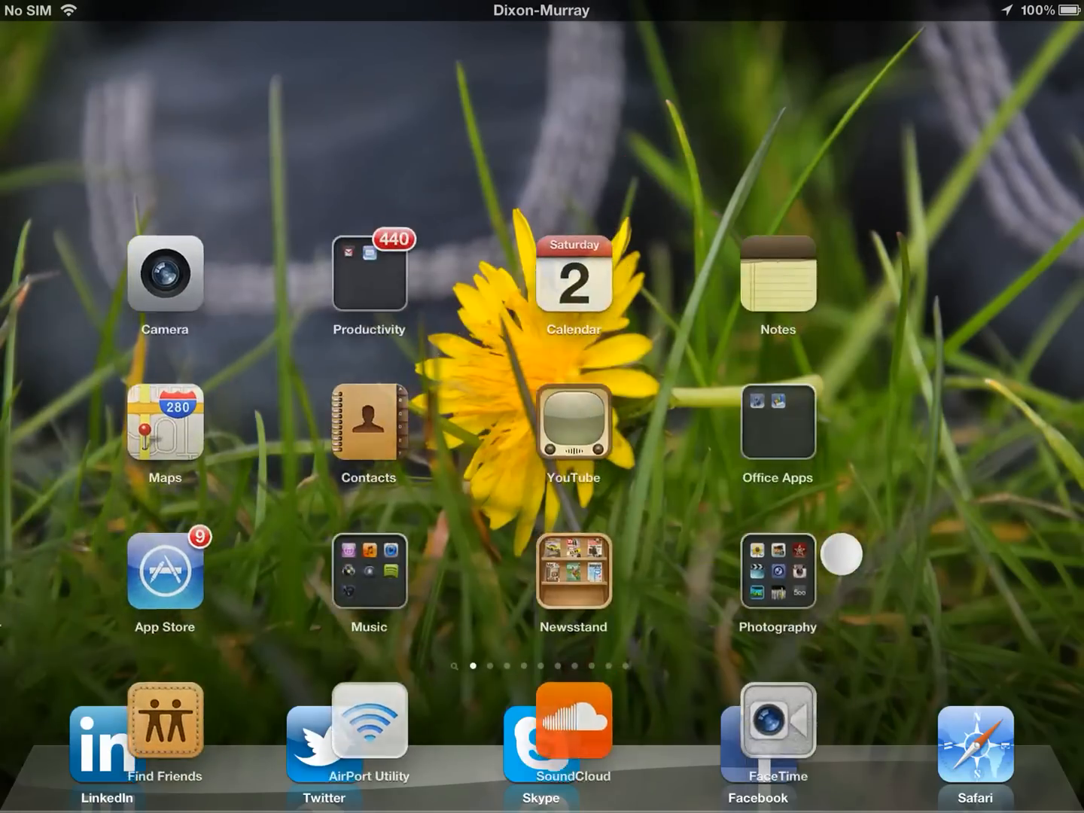
# Swipe through home-screen pages to the one with Diner DASH, Compass HD and Quick Sale
pyautogui.hscroll(-3)
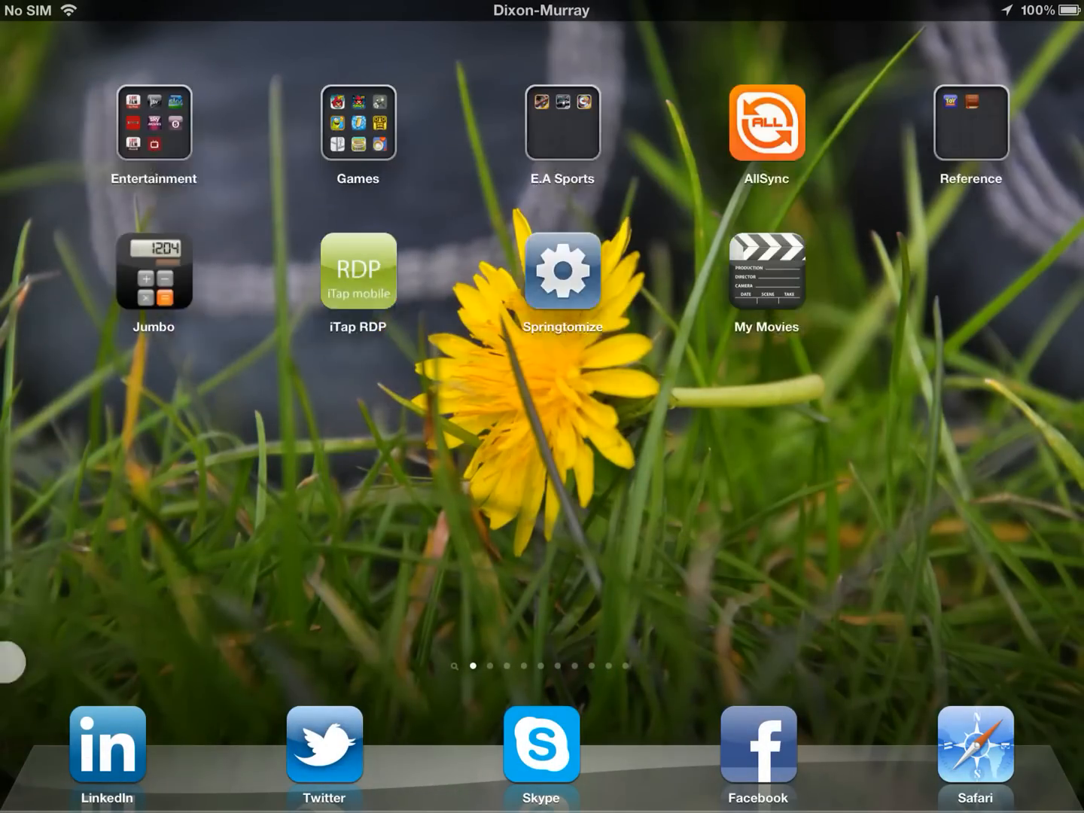
pyautogui.hscroll(-3)
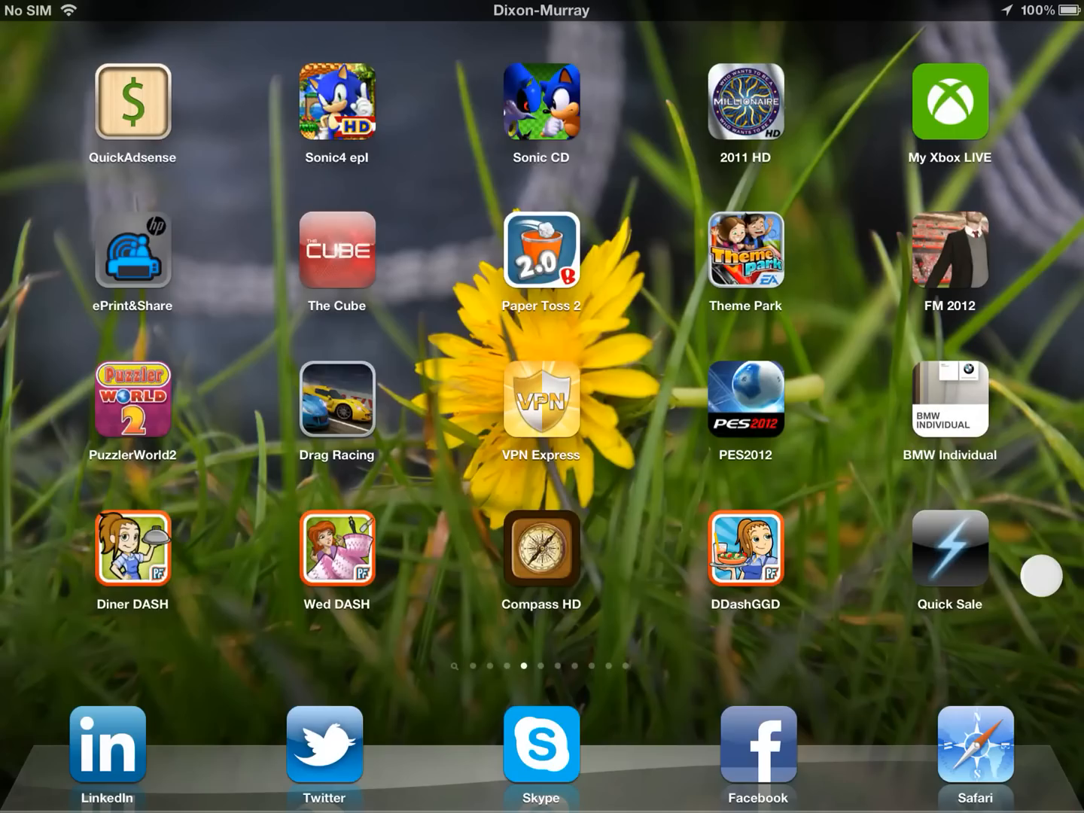
pyautogui.hscroll(-3)
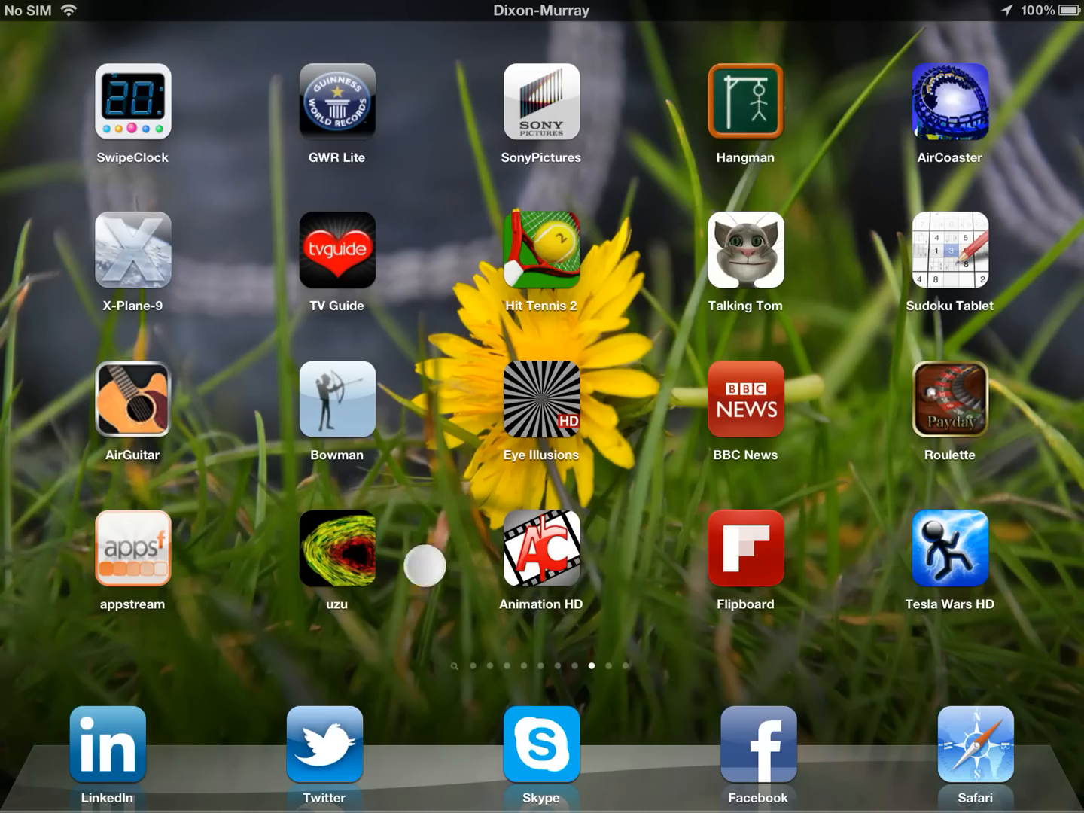
pyautogui.hscroll(-3)
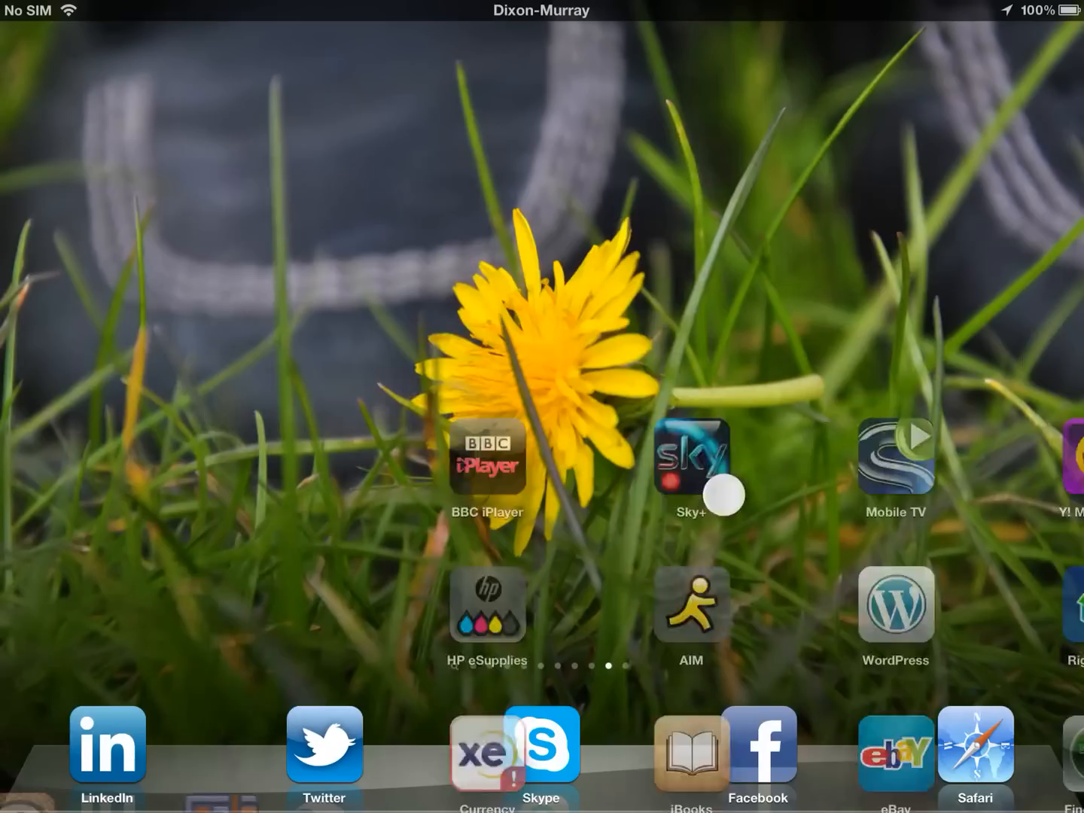
pyautogui.hscroll(-3)
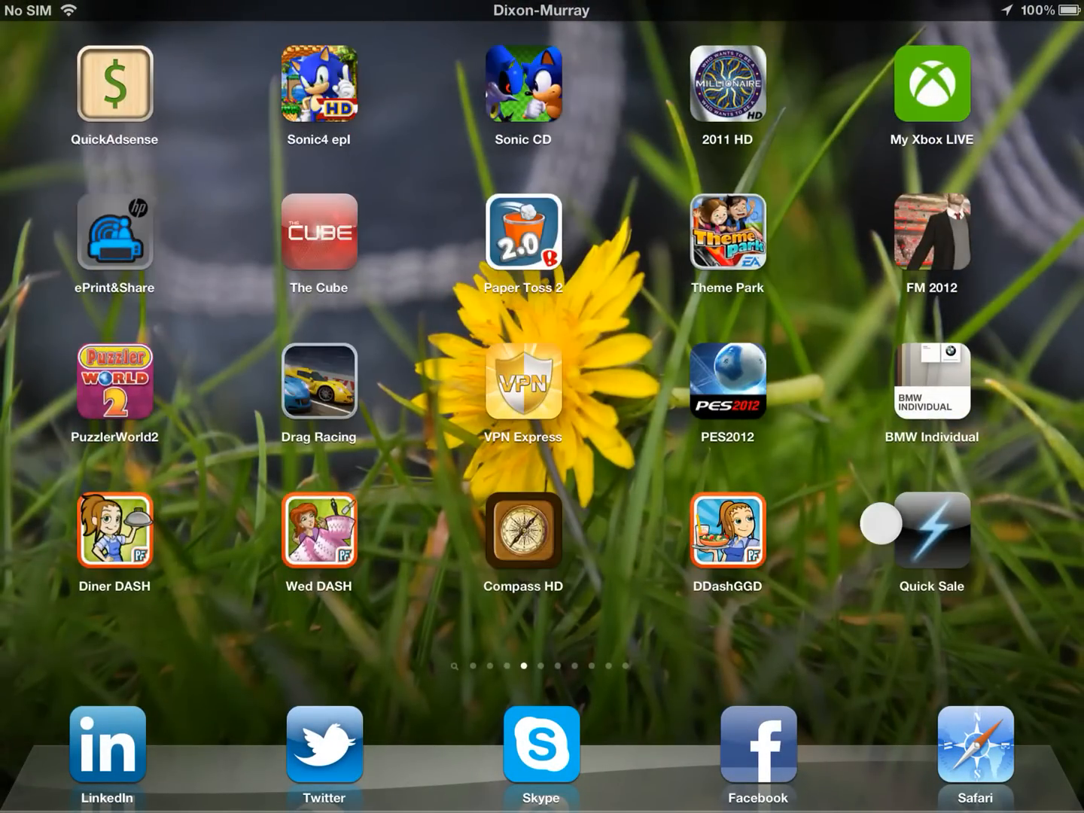
# Swipe back and change Barrel Mode from Curl and Roll Away to Page Fade
pyautogui.hscroll(-3)
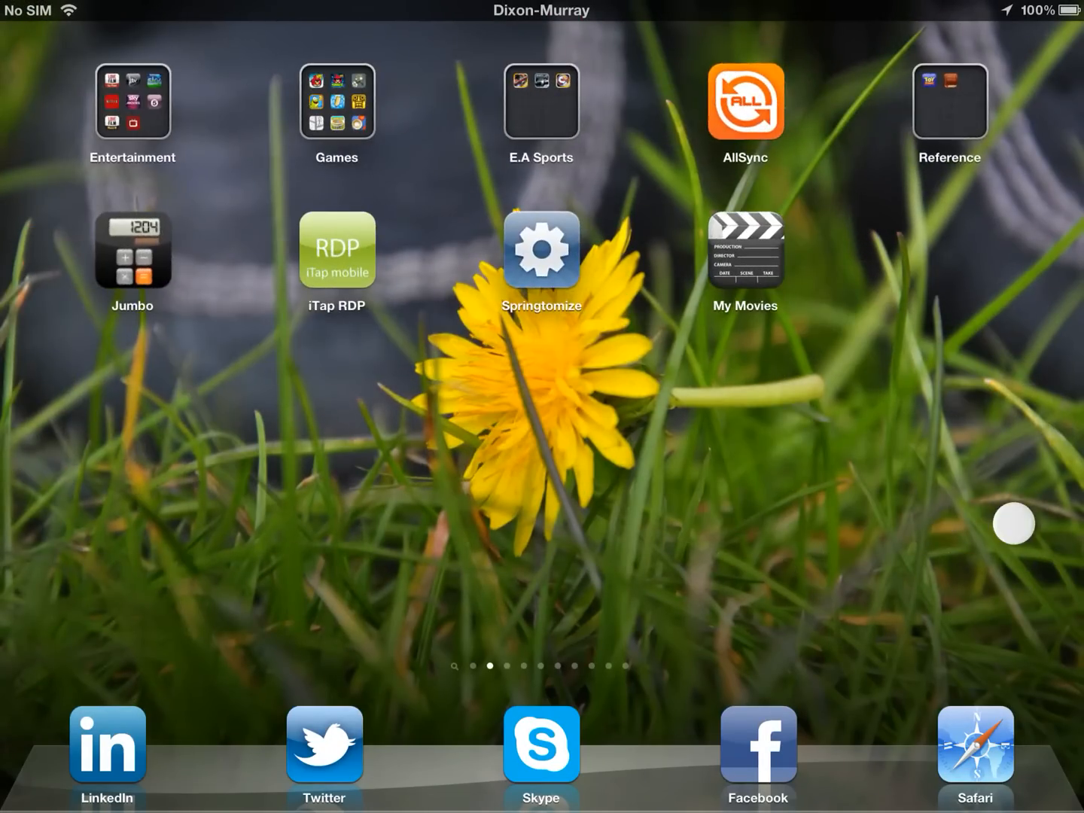
pyautogui.hscroll(-3)
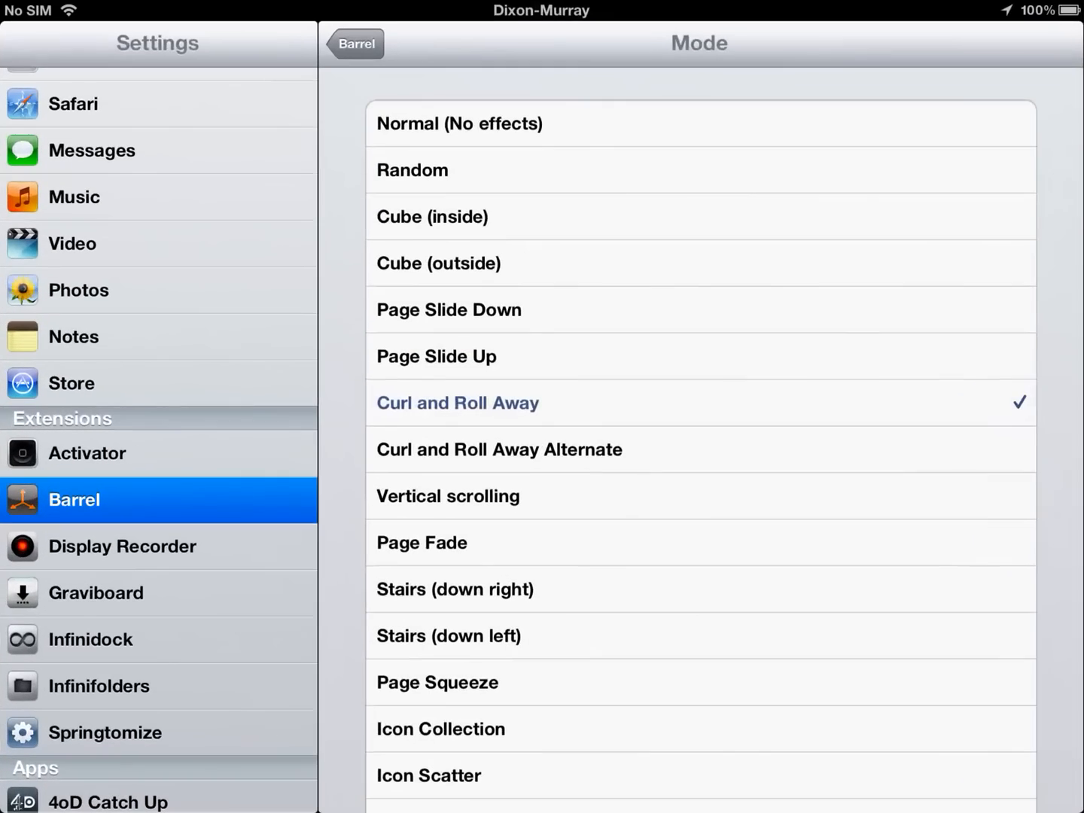
pyautogui.click(499, 449)
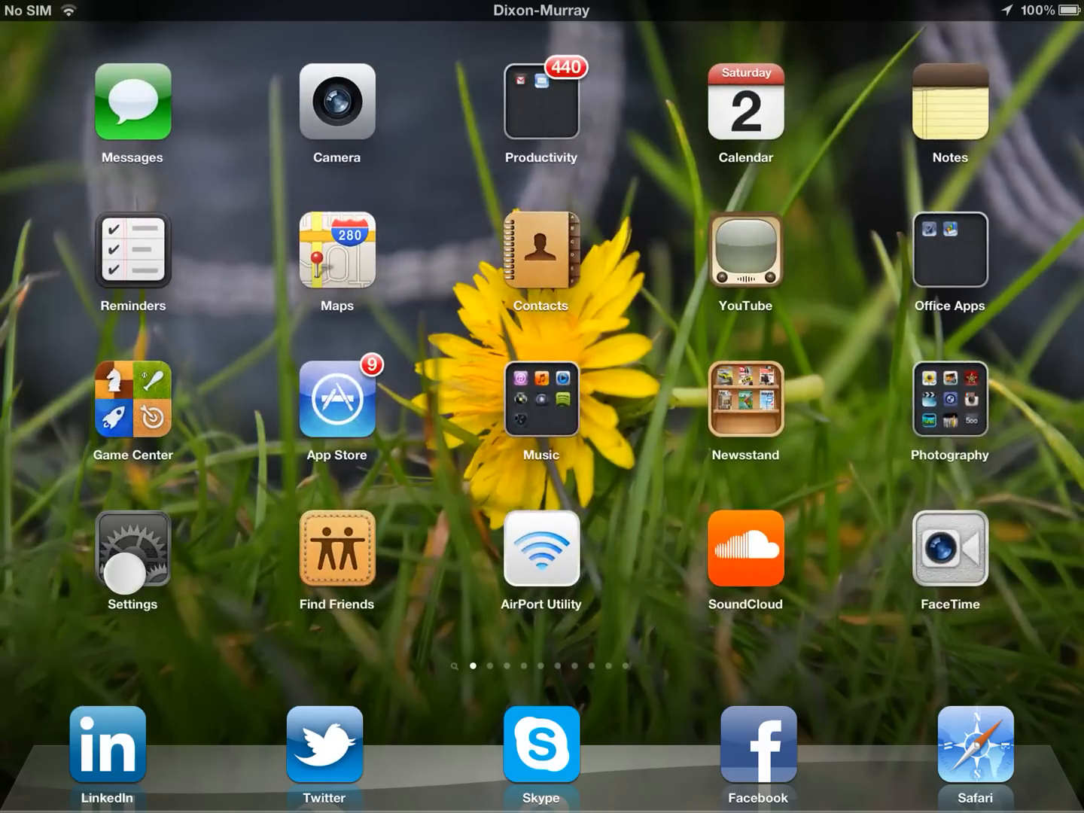
# Reopen Settings and return to Barrel's Mode list showing Page Fade checked
pyautogui.click(130, 562)
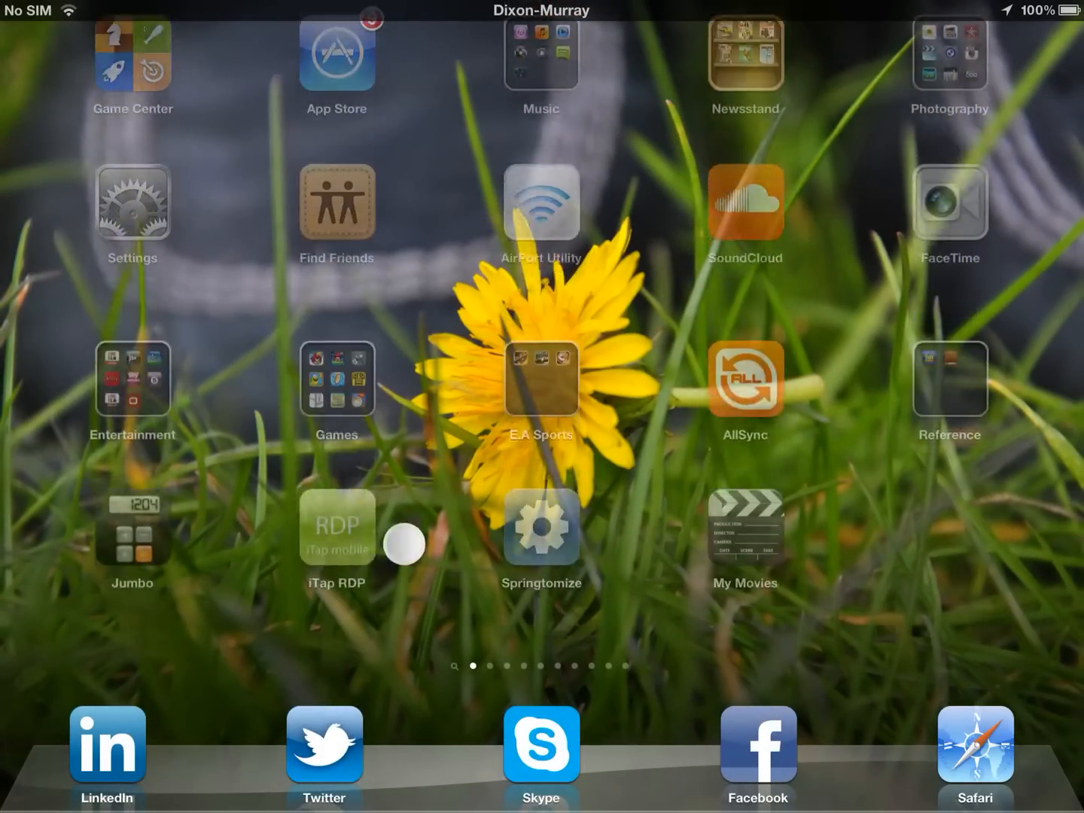
pyautogui.hscroll(-3)
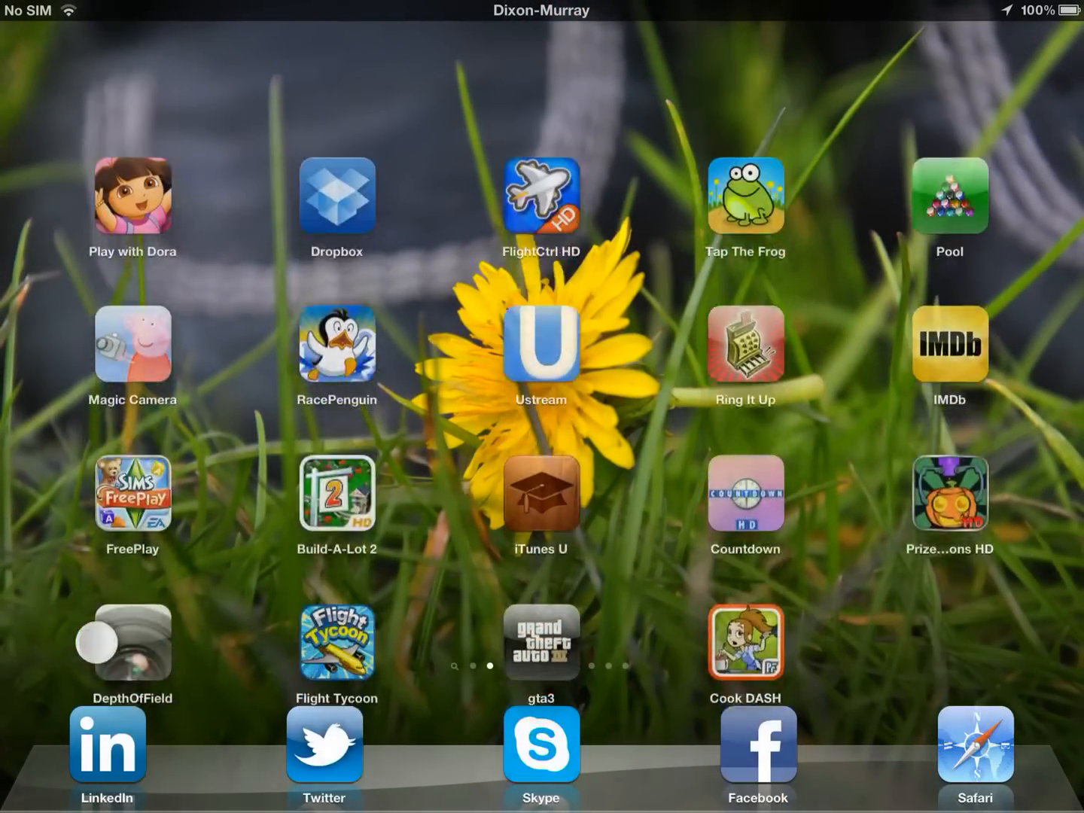
pyautogui.hscroll(-3)
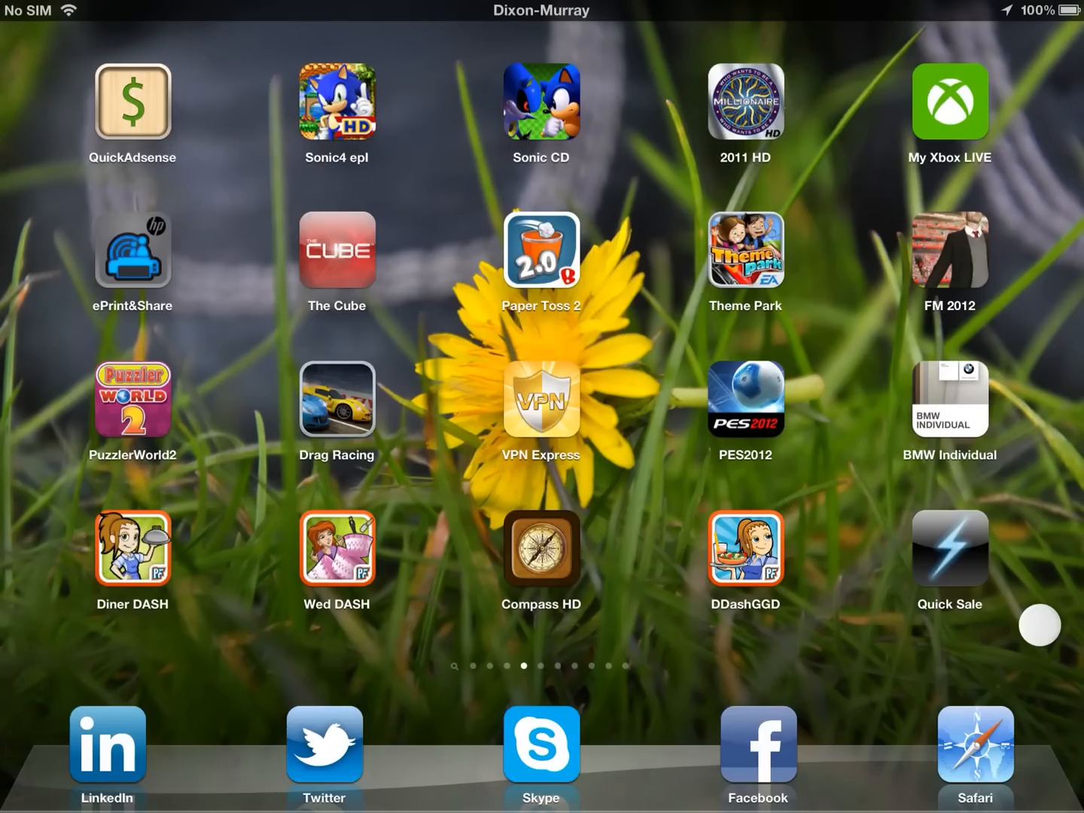
pyautogui.hscroll(-3)
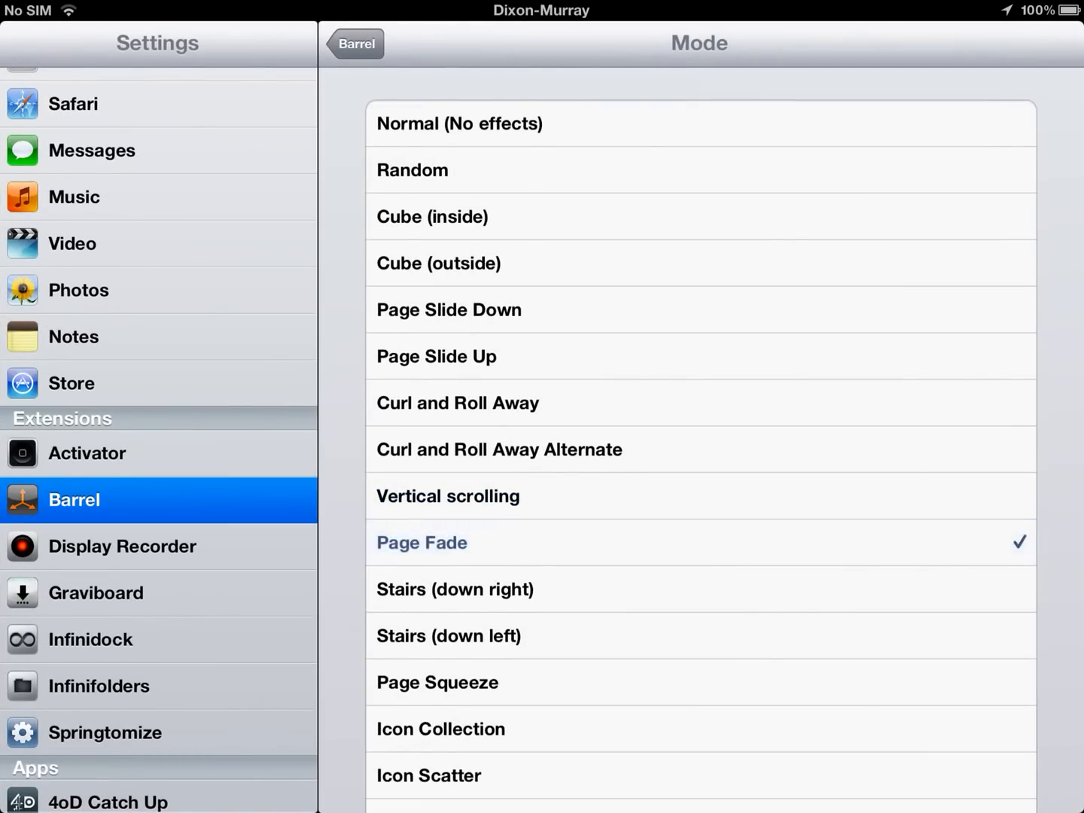
# Go back home and swipe between pages to preview the Page Fade blending
pyautogui.press('home')
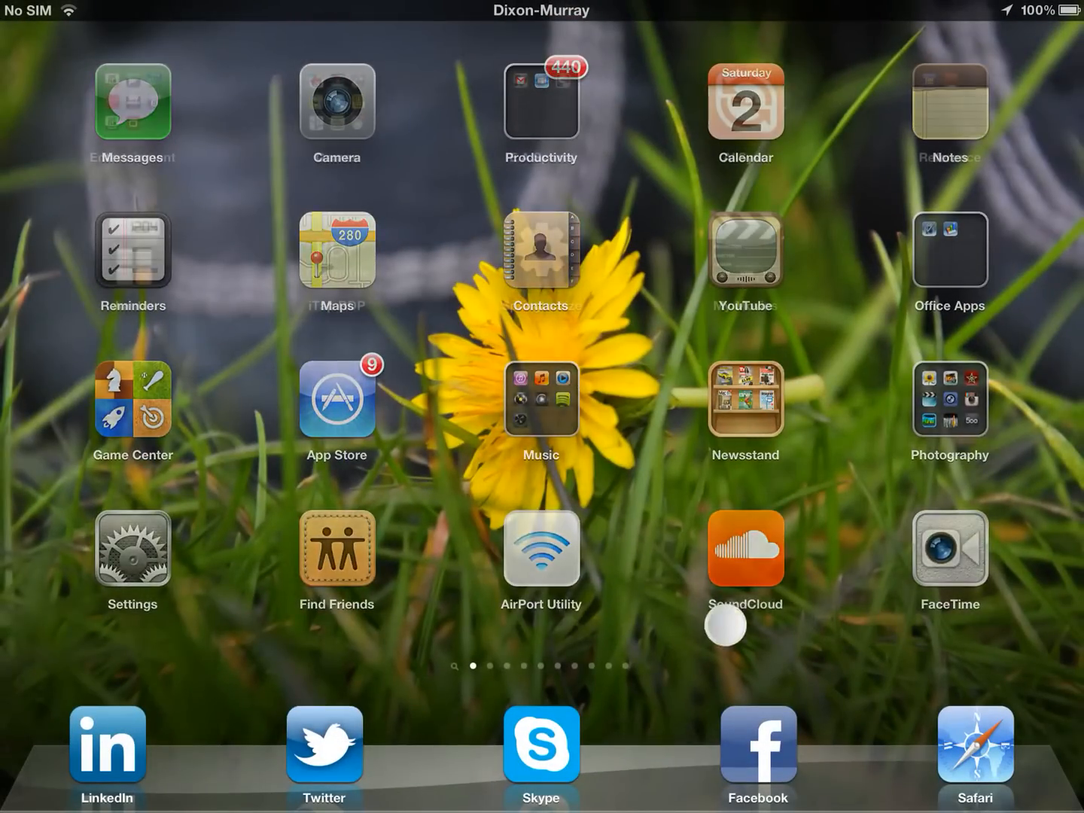
pyautogui.hscroll(-3)
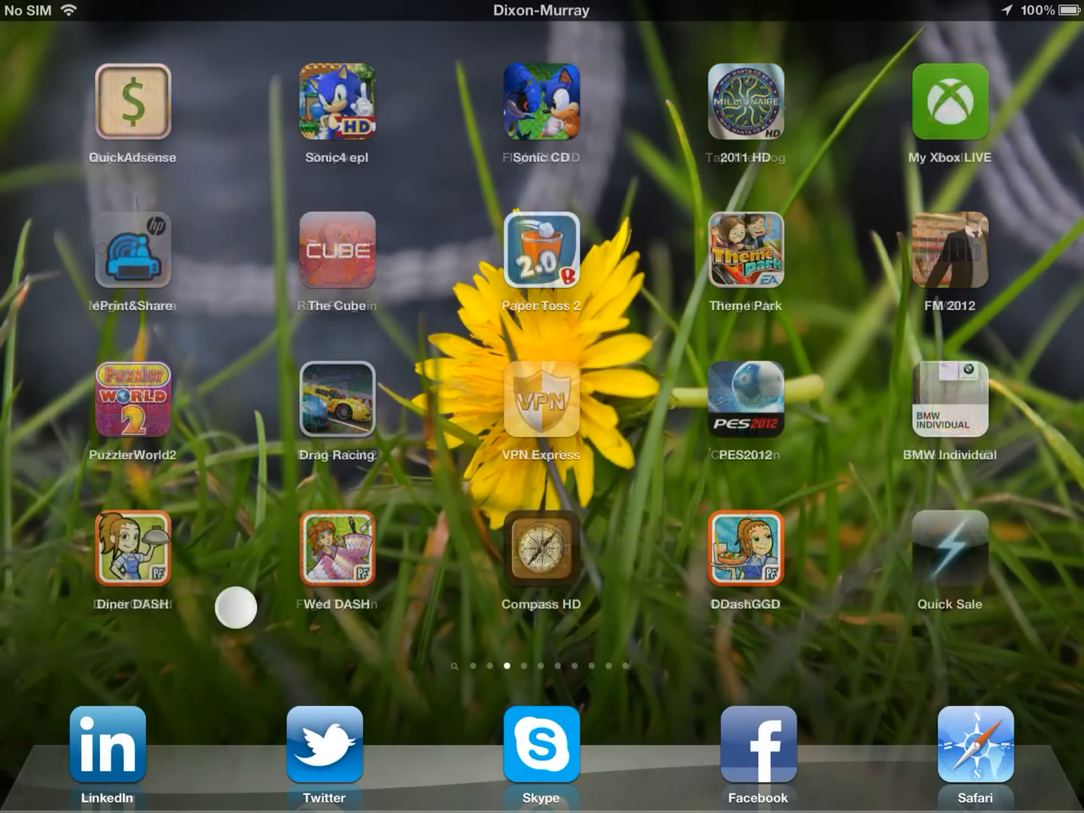
pyautogui.hscroll(-3)
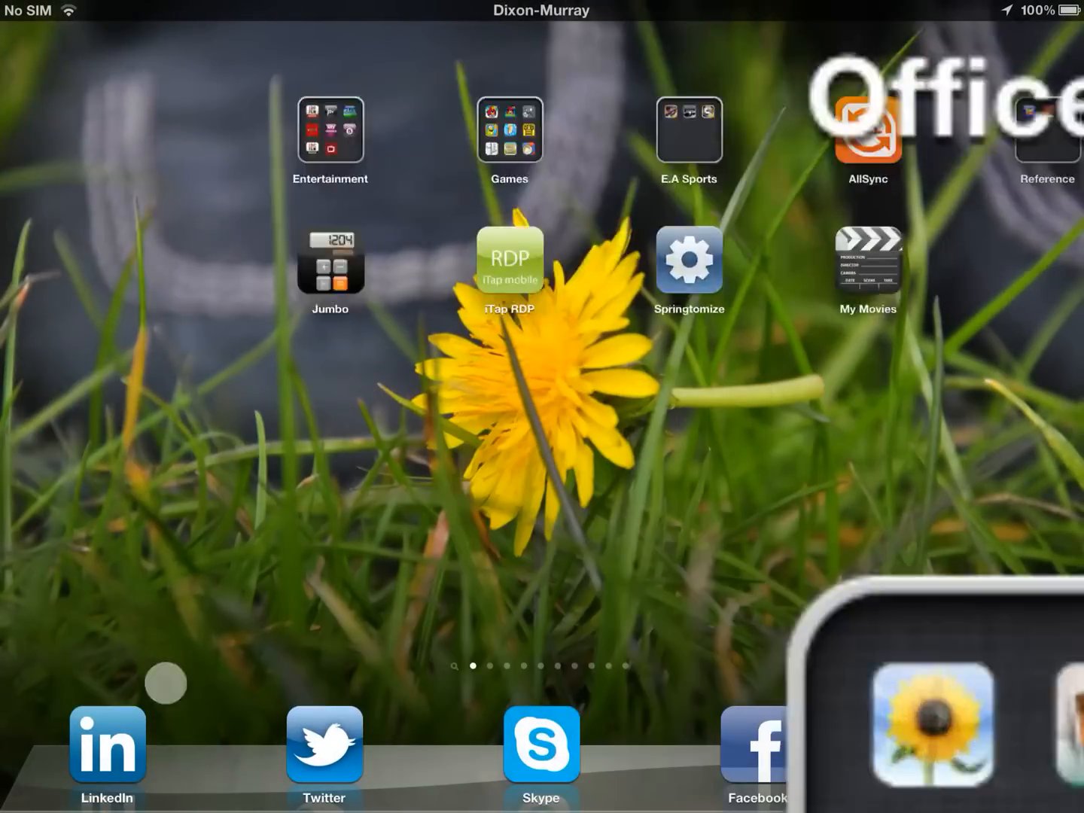
# Swipe across home-screen pages to the page starting with Play with Dora and Dropbox
pyautogui.hscroll(-3)
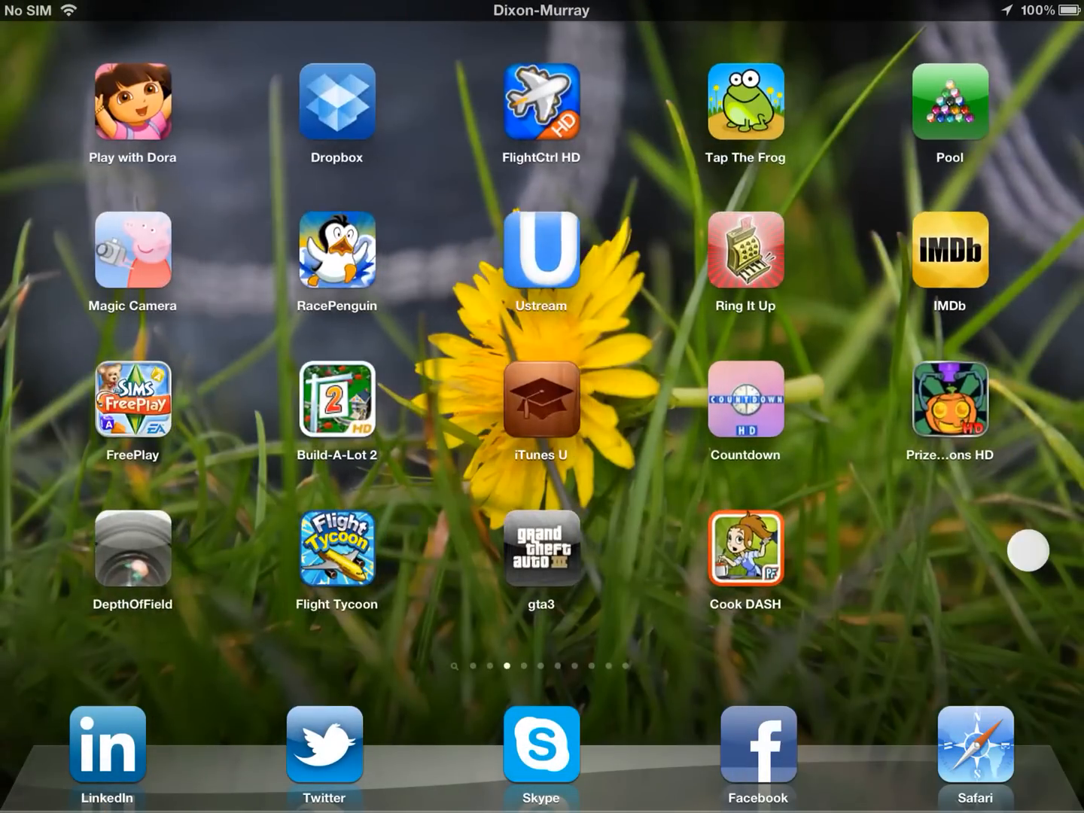
pyautogui.hscroll(-3)
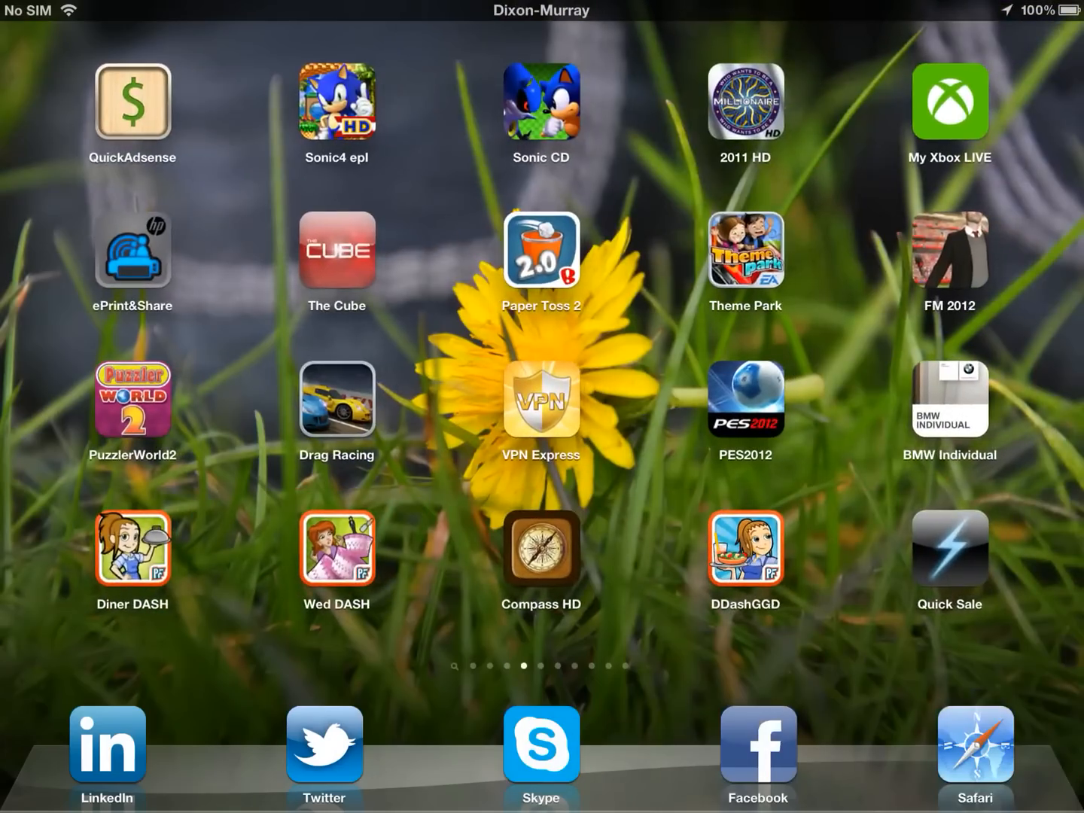
pyautogui.hscroll(-3)
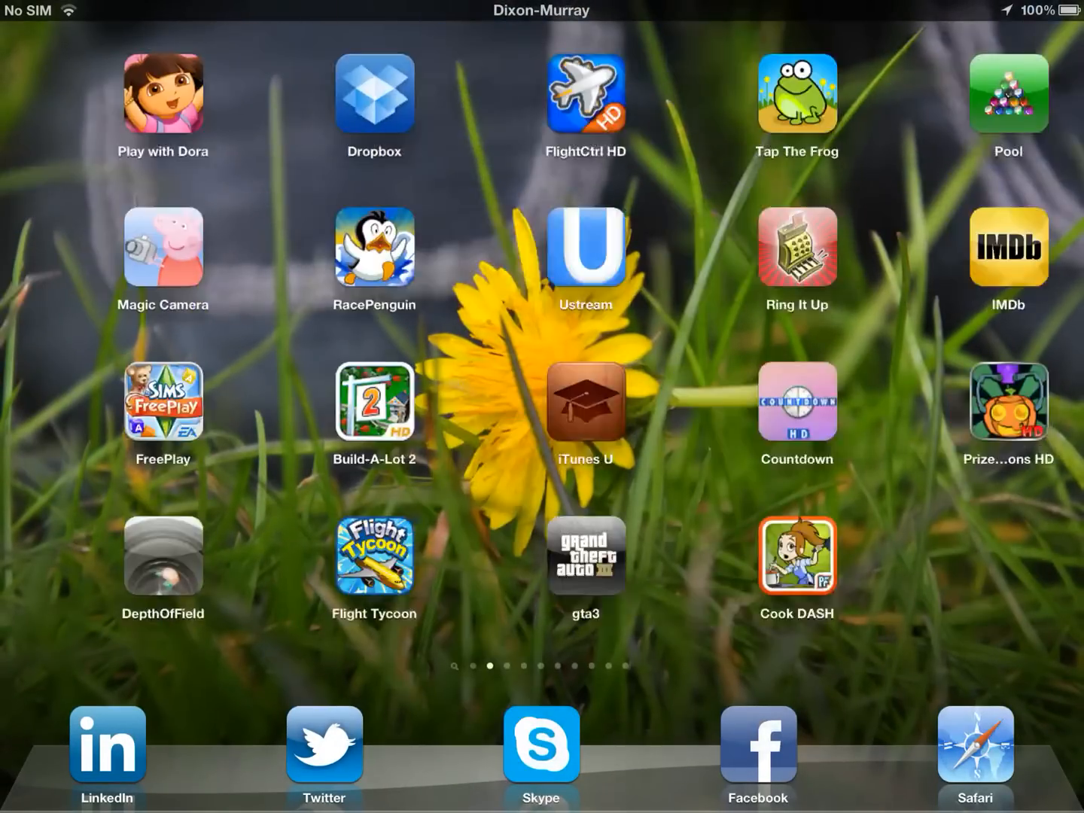
# Swipe to another page and reopen Barrel's Mode list, now set to Page Squeeze
pyautogui.hscroll(-3)
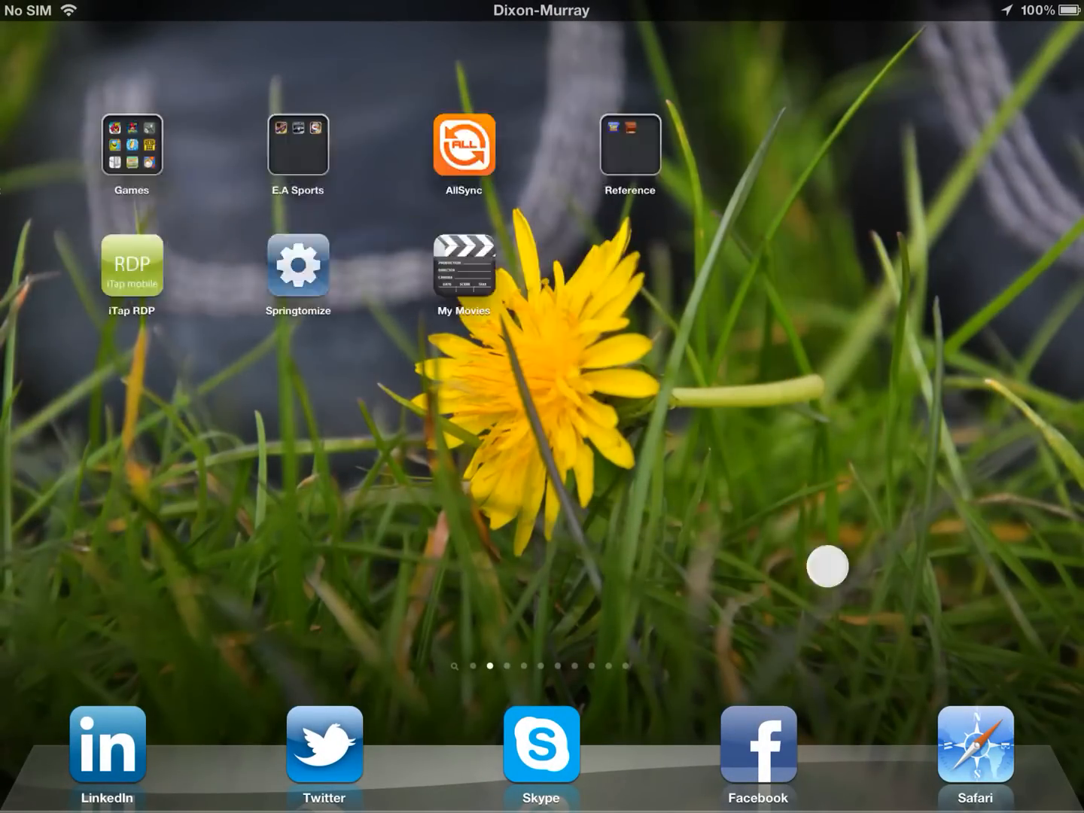
pyautogui.hscroll(-3)
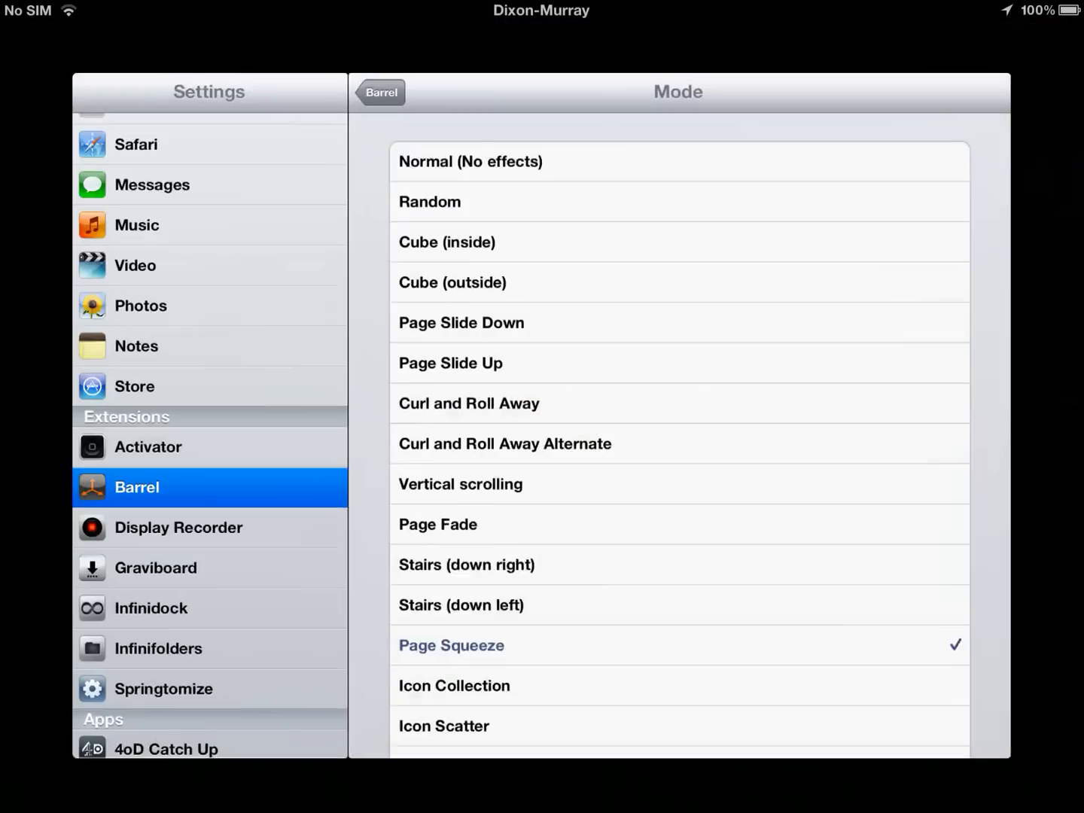
# Choose Icon Scatter as the Barrel Mode and swipe through pages to try it
pyautogui.click(454, 686)
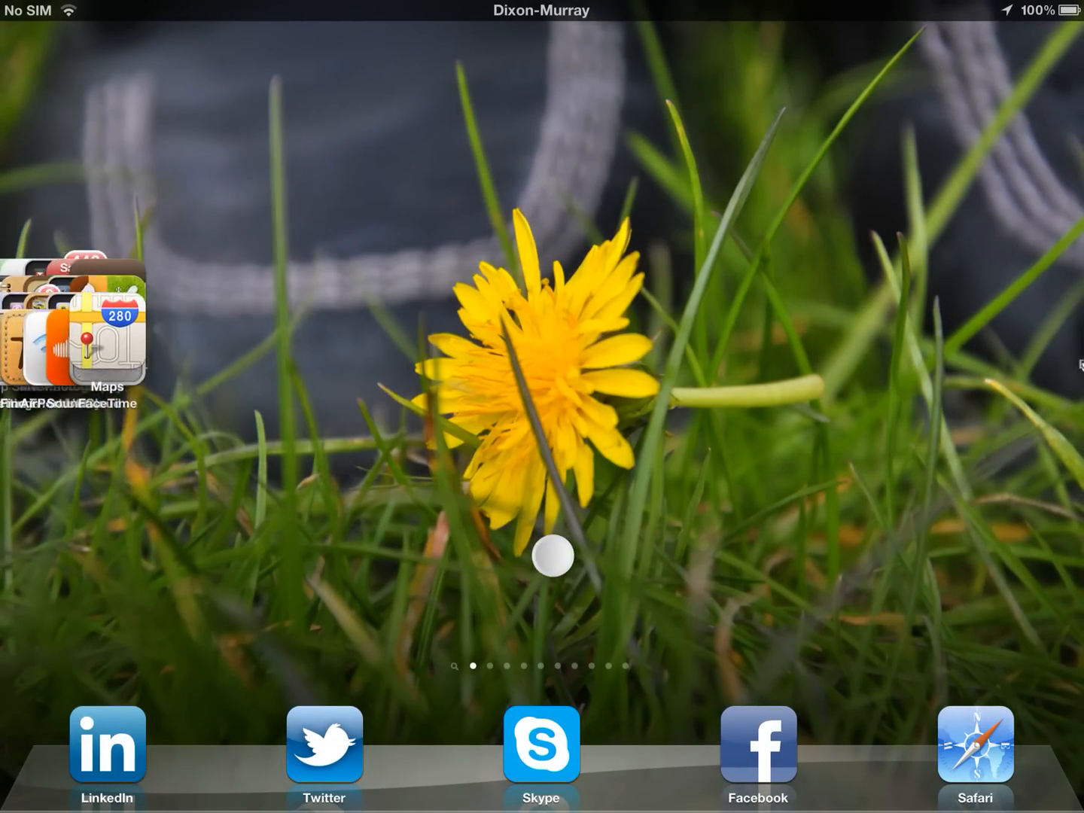
pyautogui.hscroll(-3)
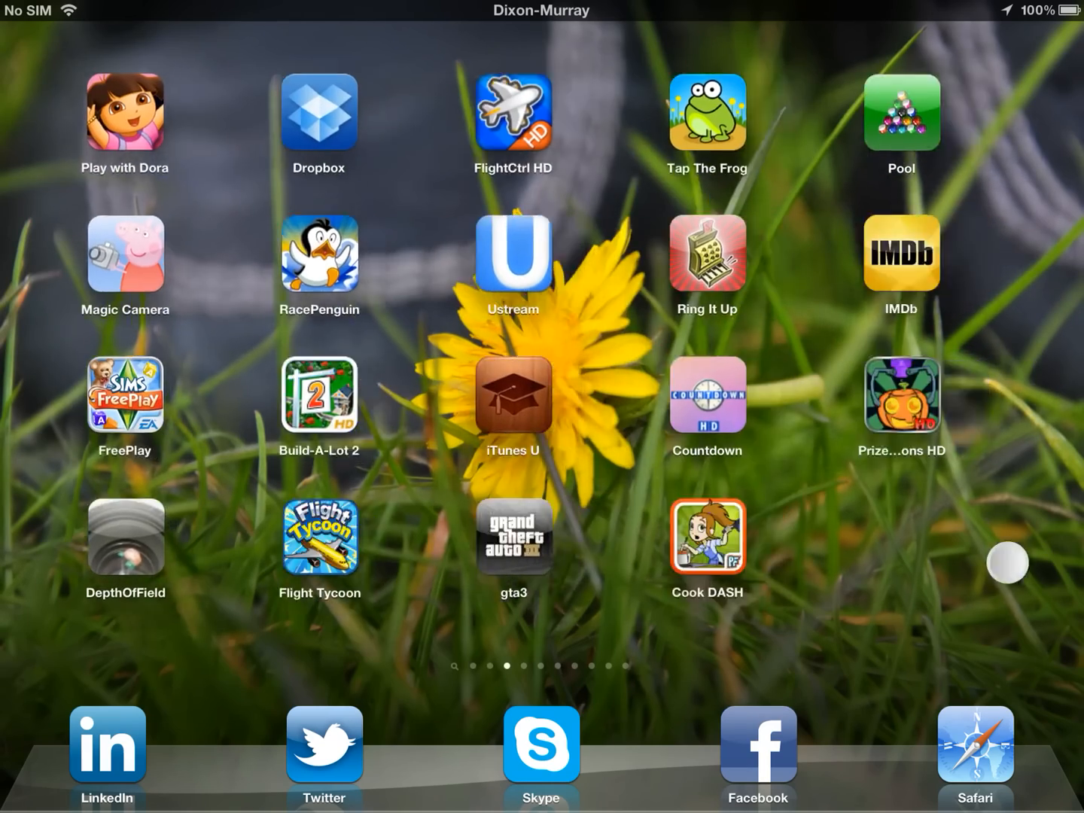
pyautogui.hscroll(-3)
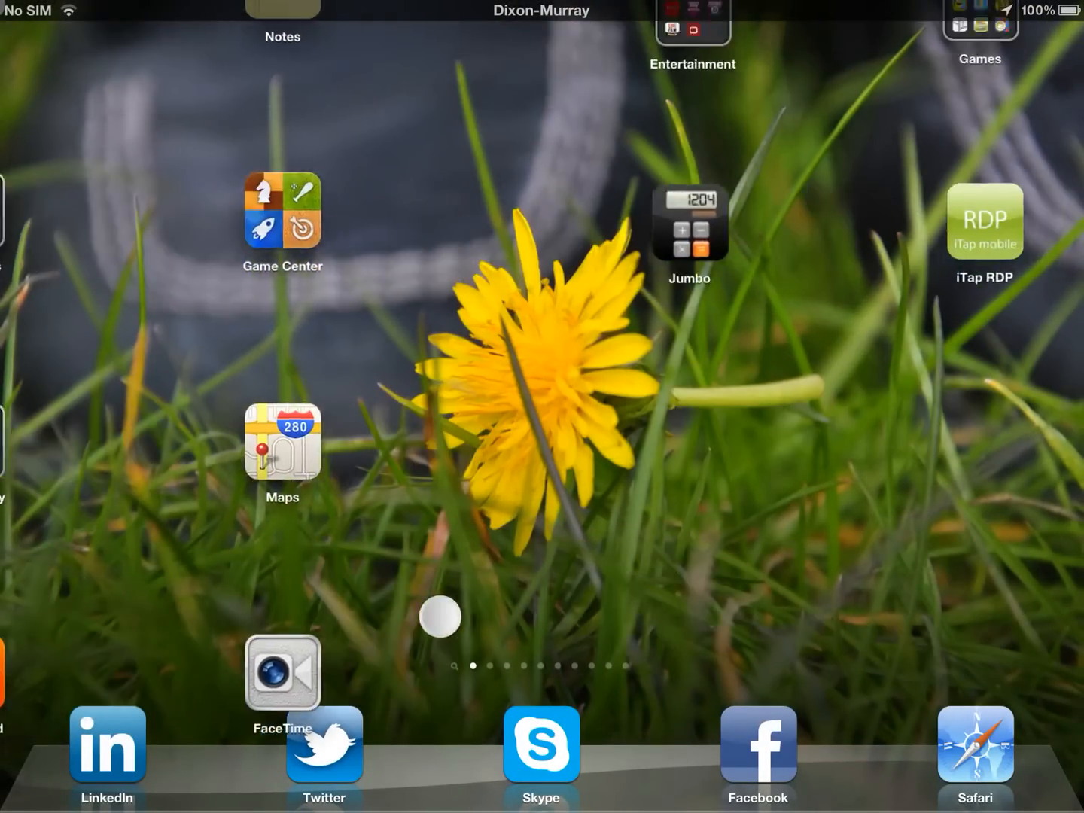
pyautogui.hscroll(-3)
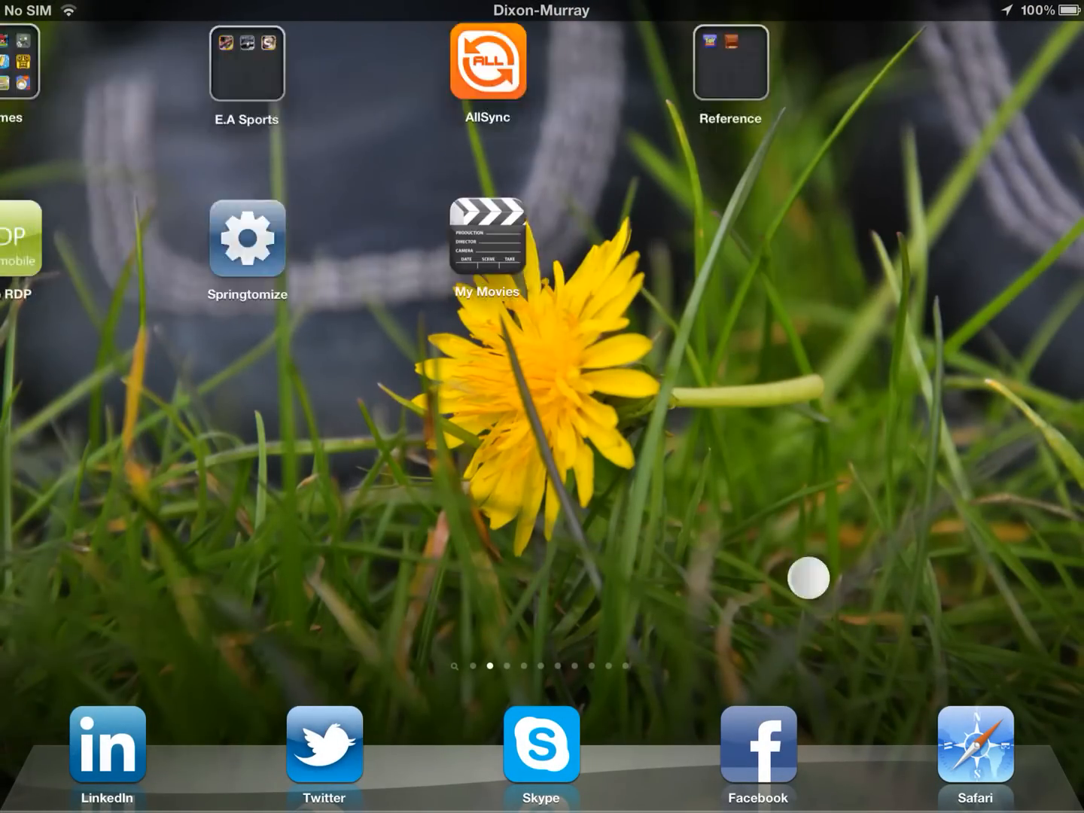
pyautogui.hscroll(-3)
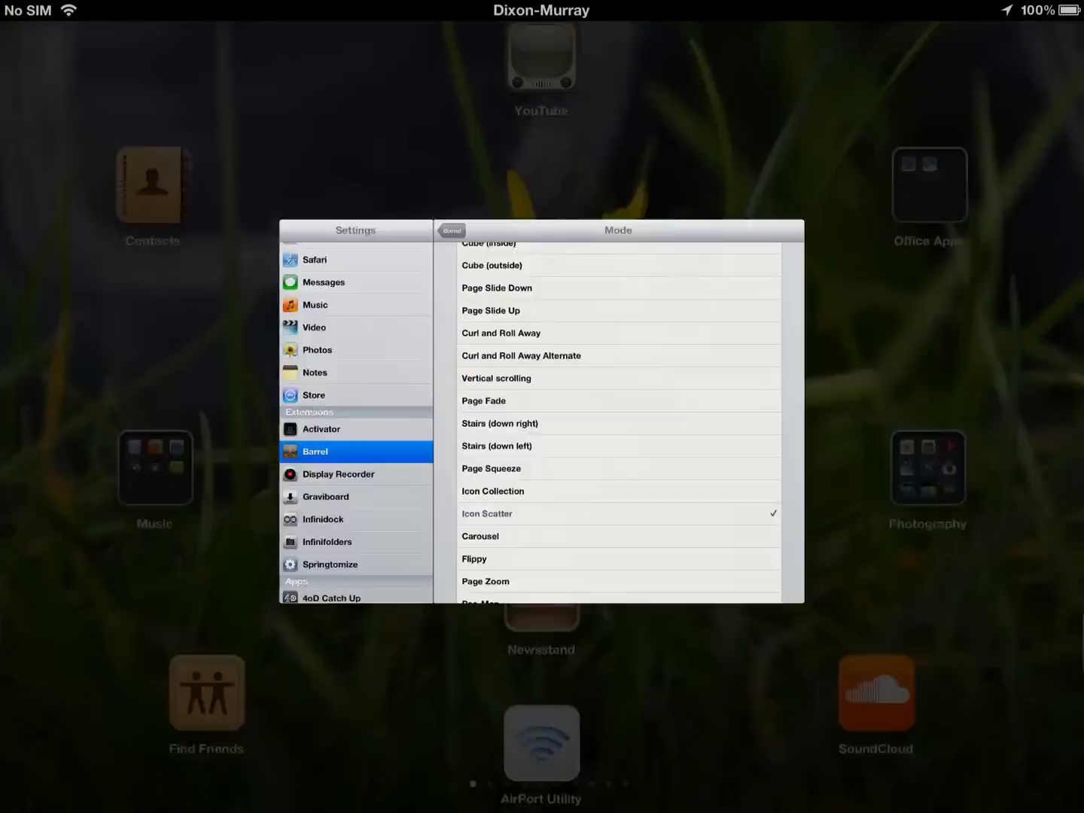
# Switch Barrel Mode to Flippy and swipe back and forth across home-screen pages
pyautogui.click(479, 536)
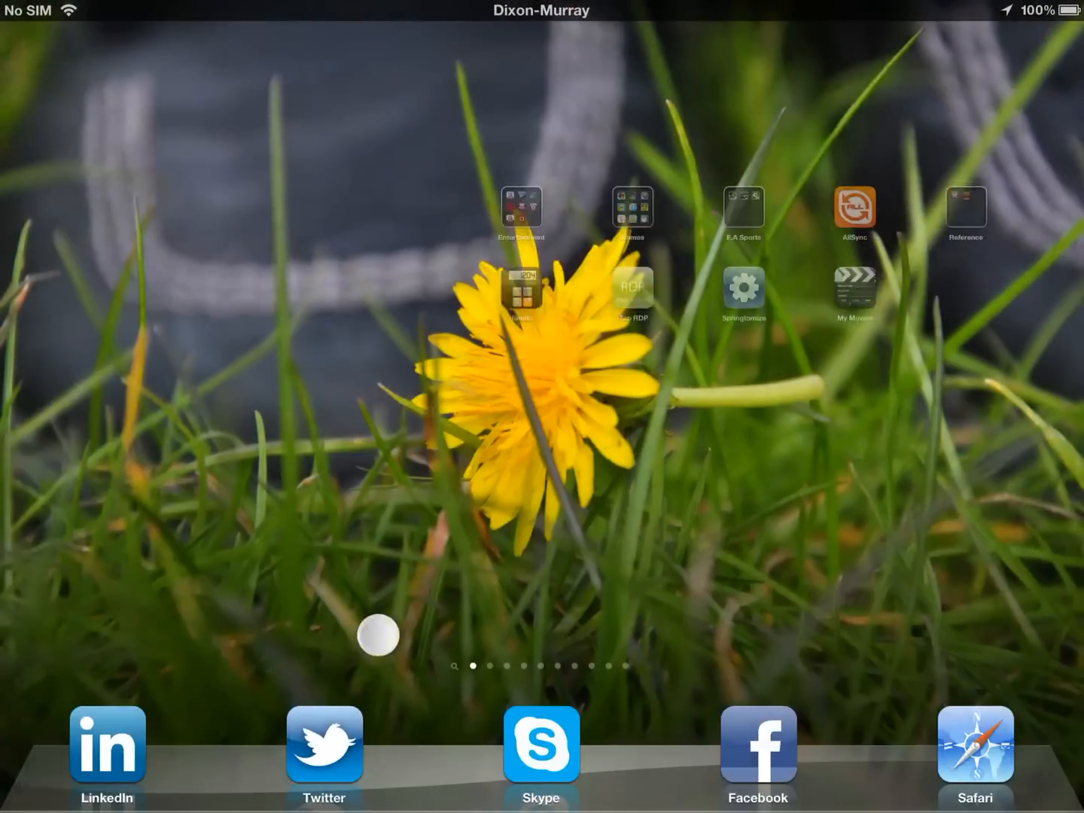
pyautogui.hscroll(-3)
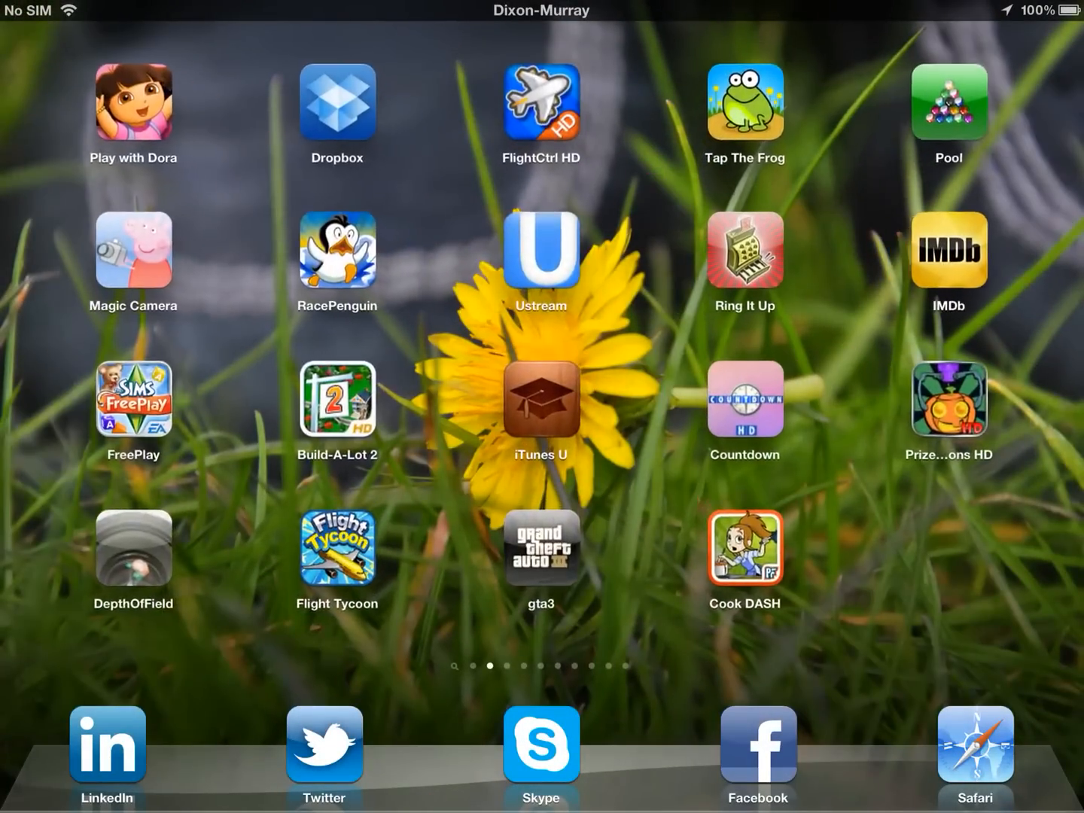
pyautogui.hscroll(-3)
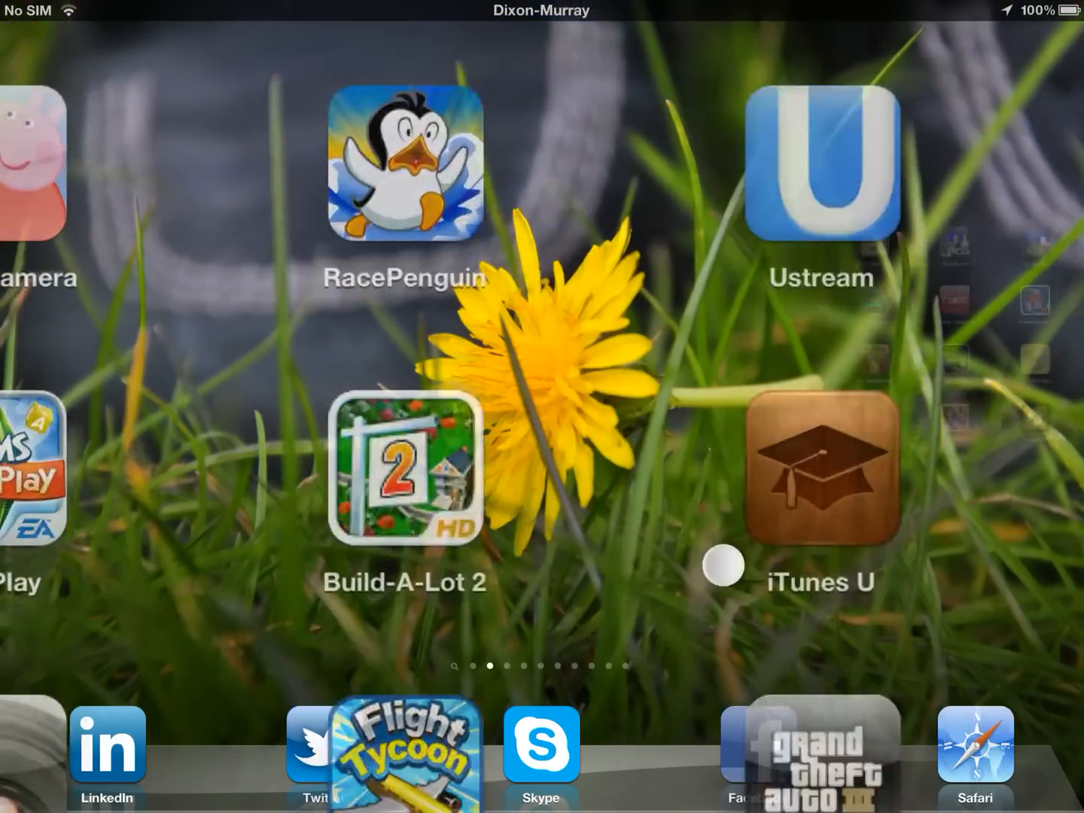
pyautogui.hscroll(-3)
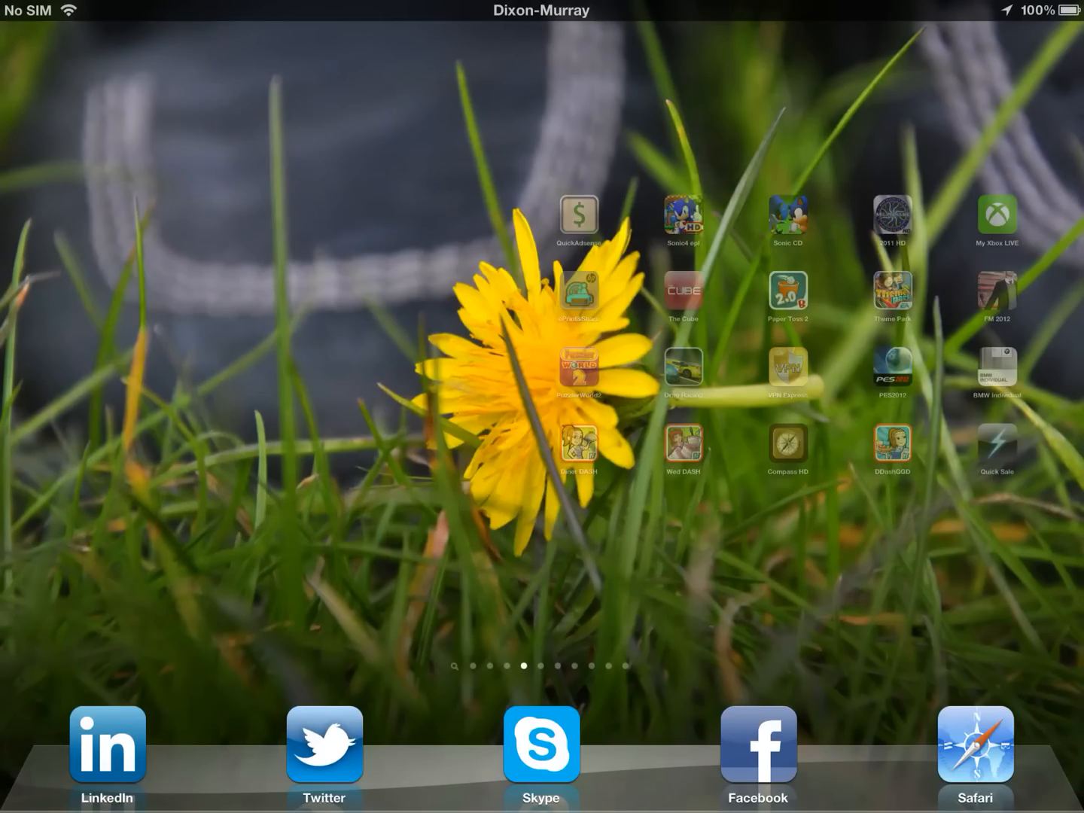
pyautogui.hscroll(3)
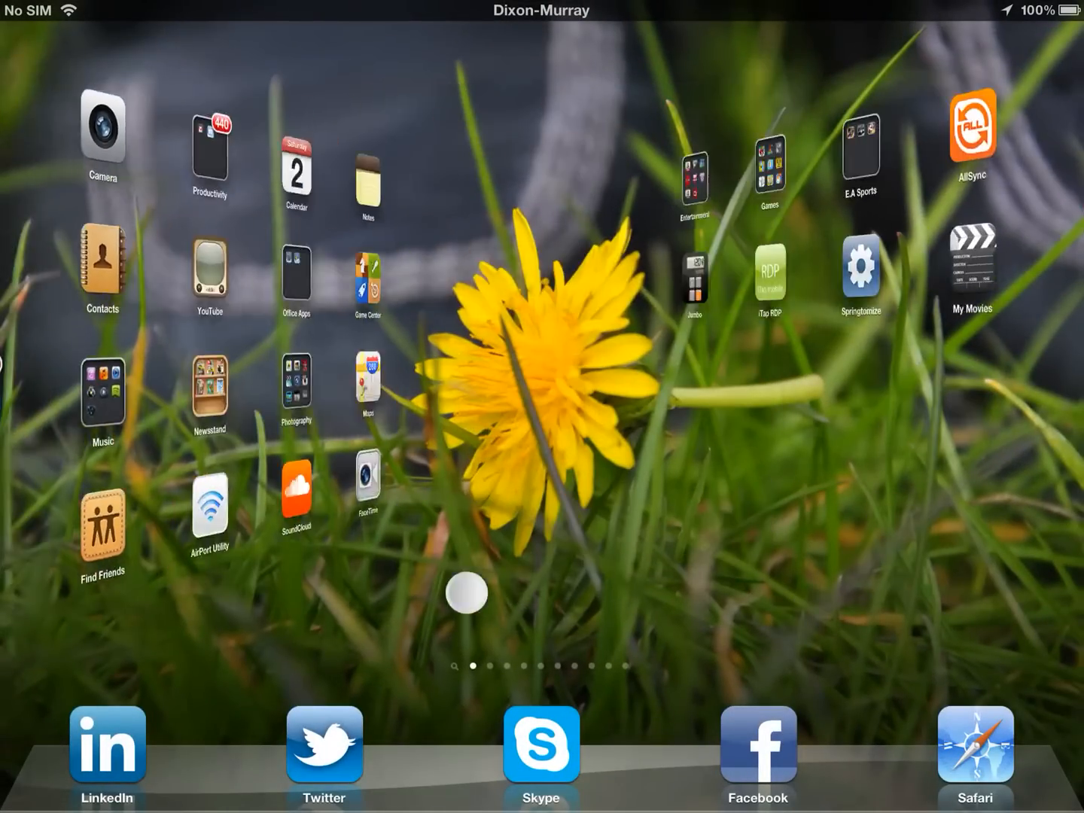
pyautogui.hscroll(-3)
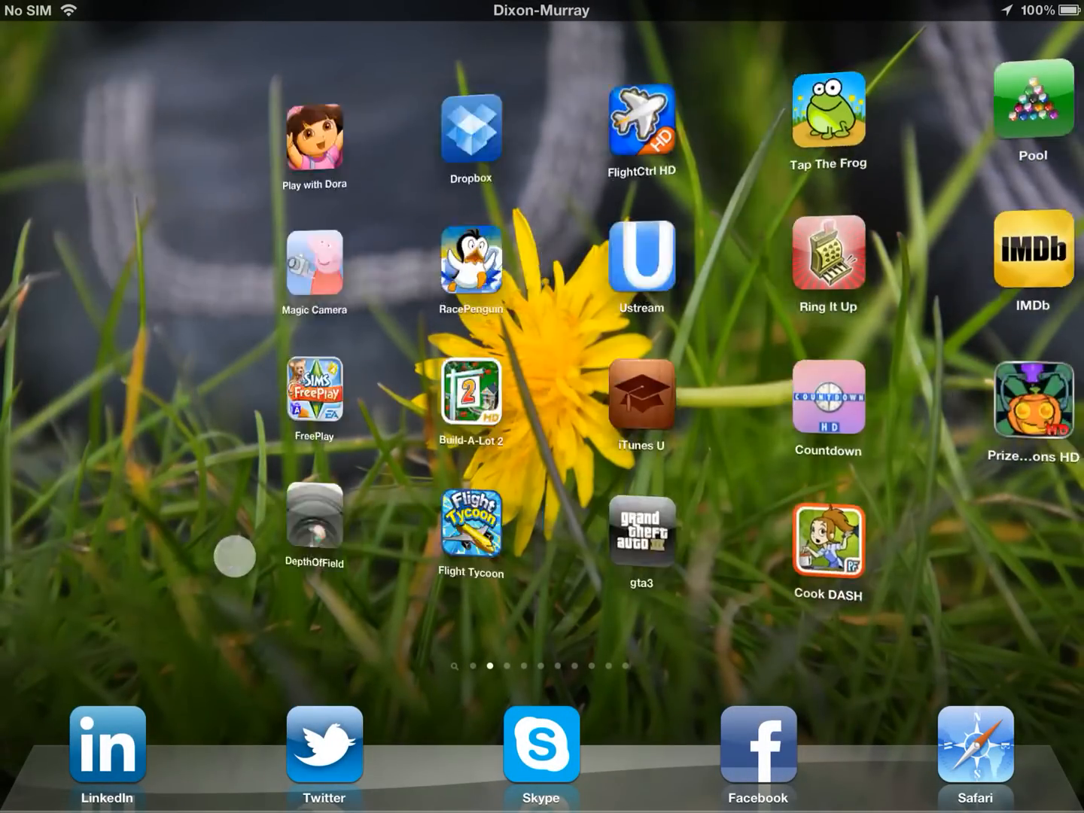
pyautogui.hscroll(-3)
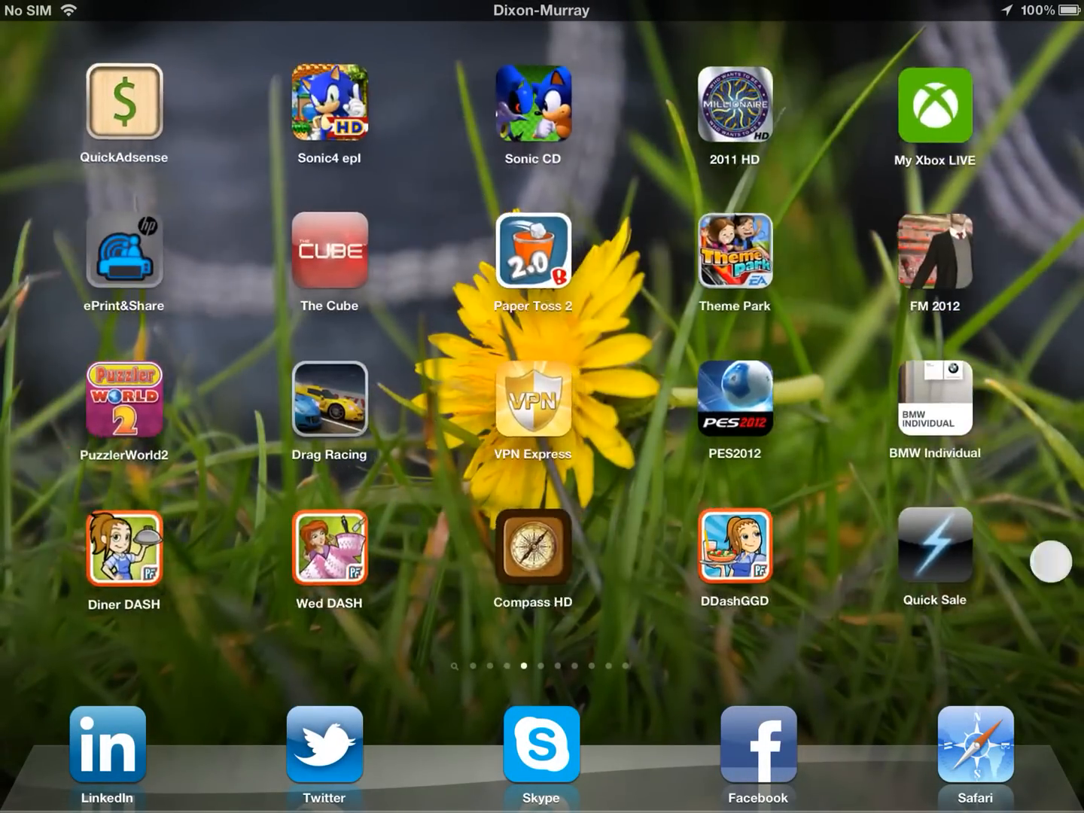
pyautogui.hscroll(-3)
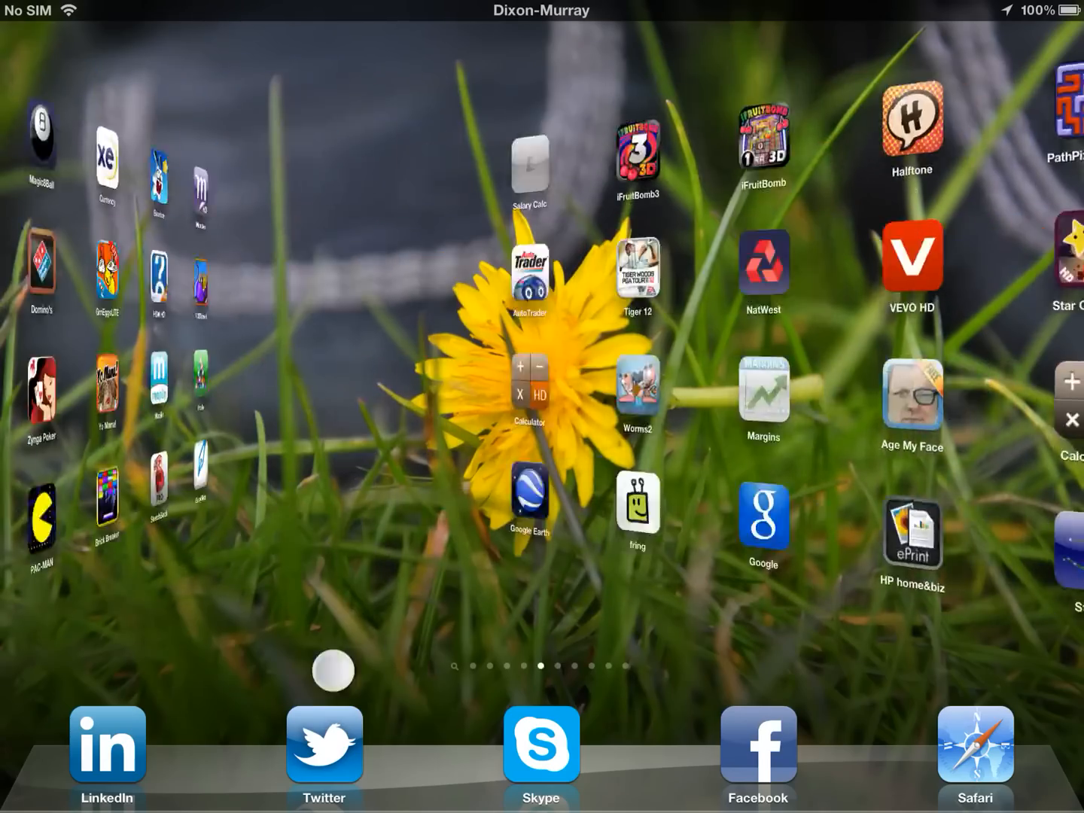
pyautogui.hscroll(-3)
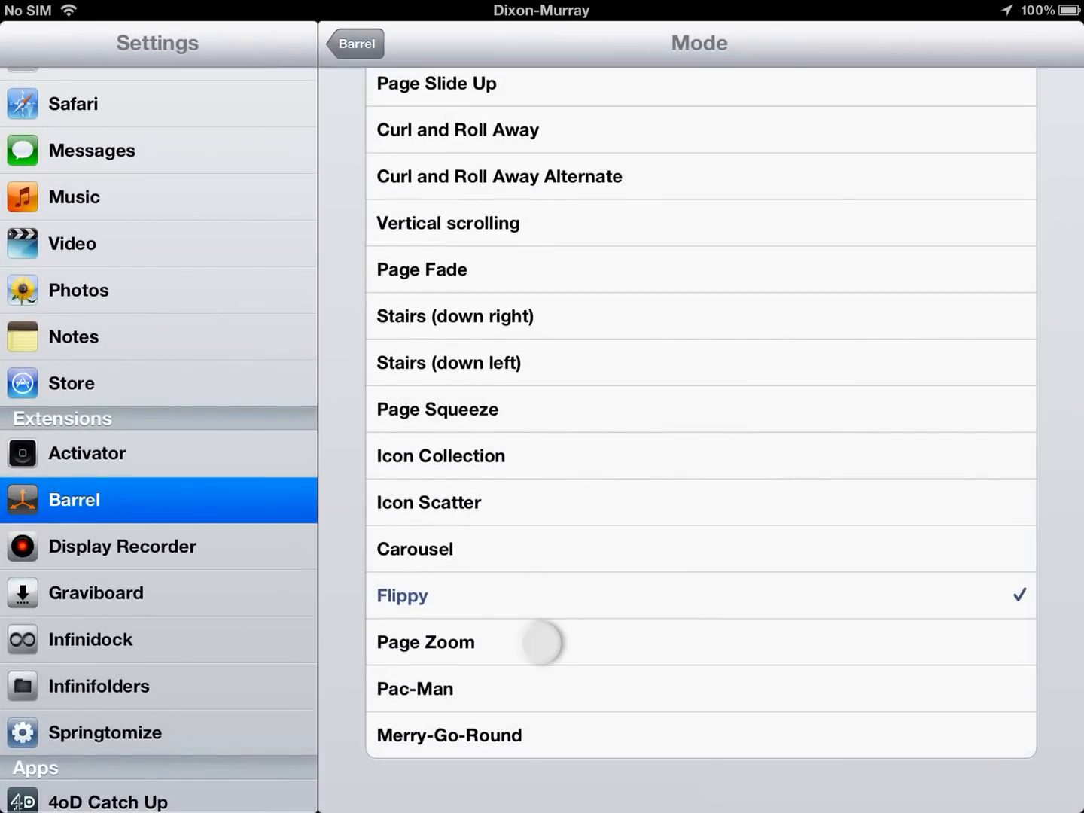
# Select Pac-Man as the Barrel Mode and swipe a page to preview it
pyautogui.click(425, 642)
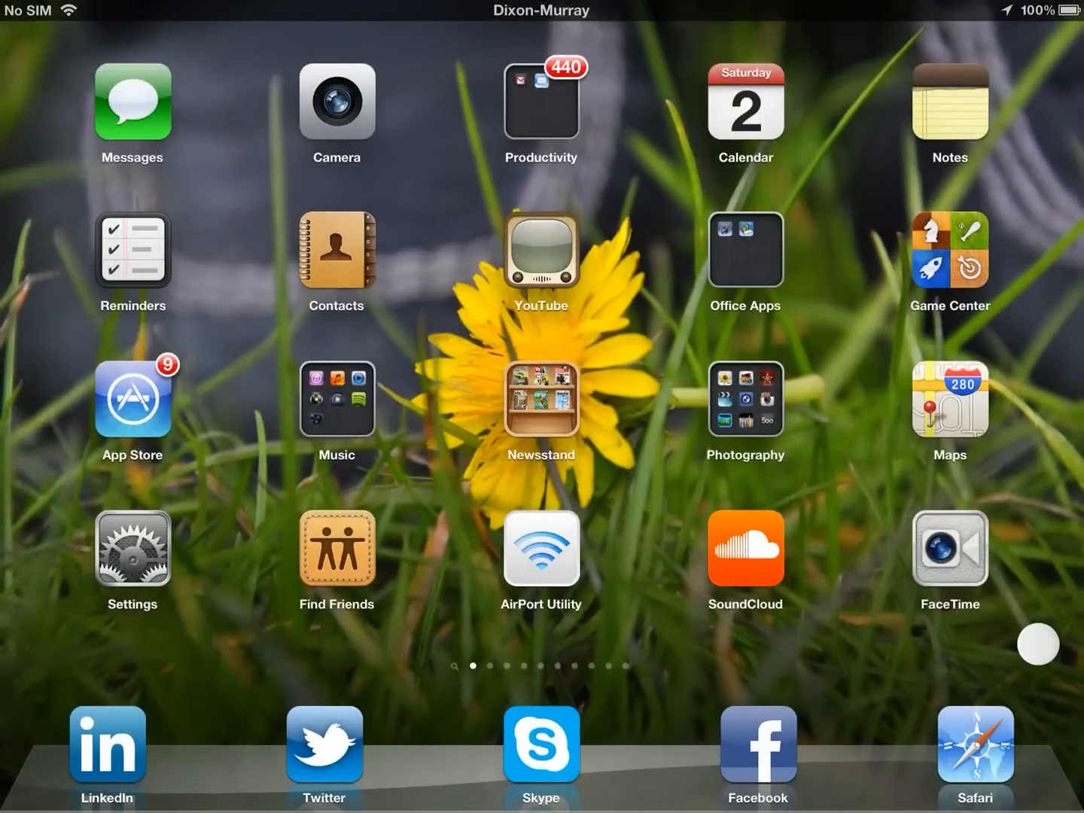
pyautogui.hscroll(-3)
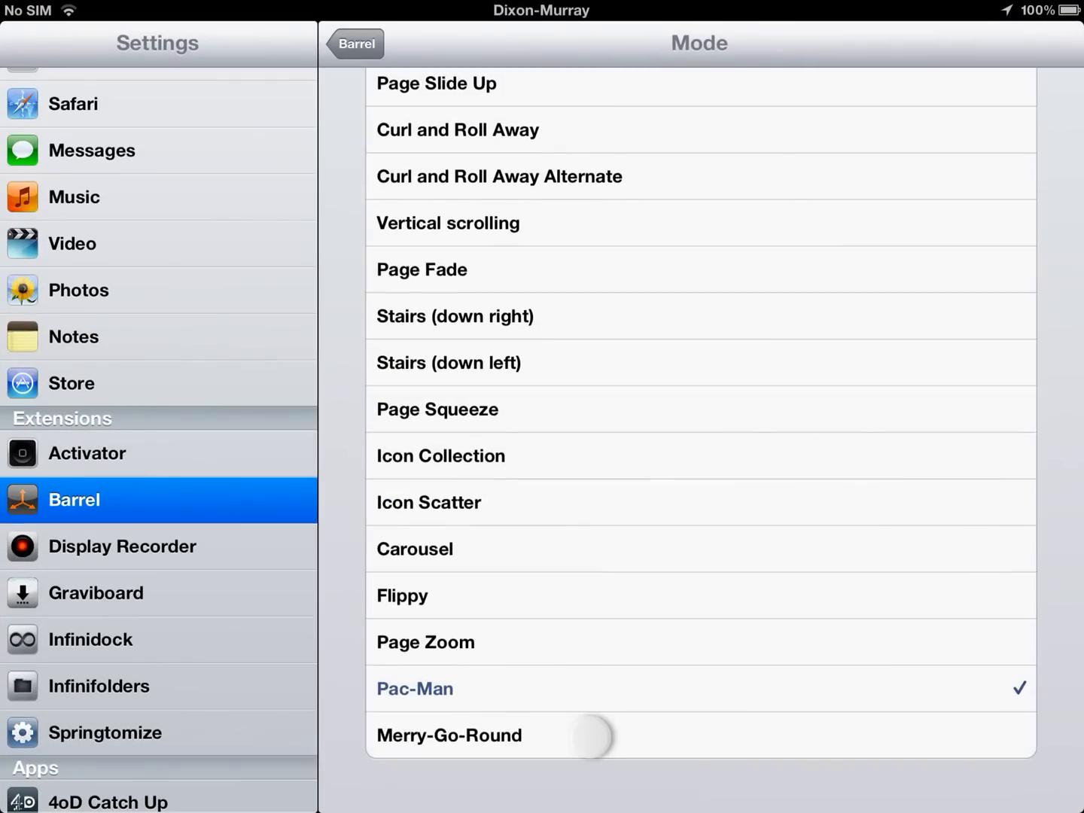
# Set Barrel Mode to Merry-Go-Round and swipe pages, ending on the first home page
pyautogui.click(449, 735)
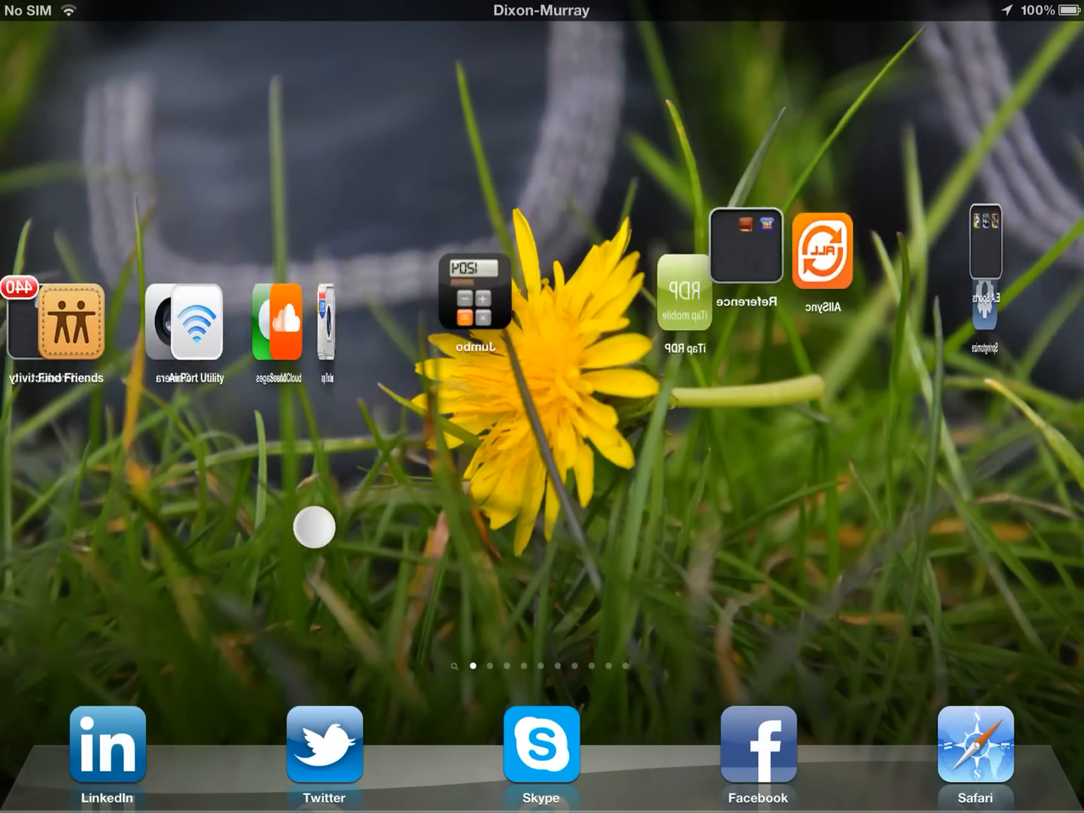
pyautogui.hscroll(-3)
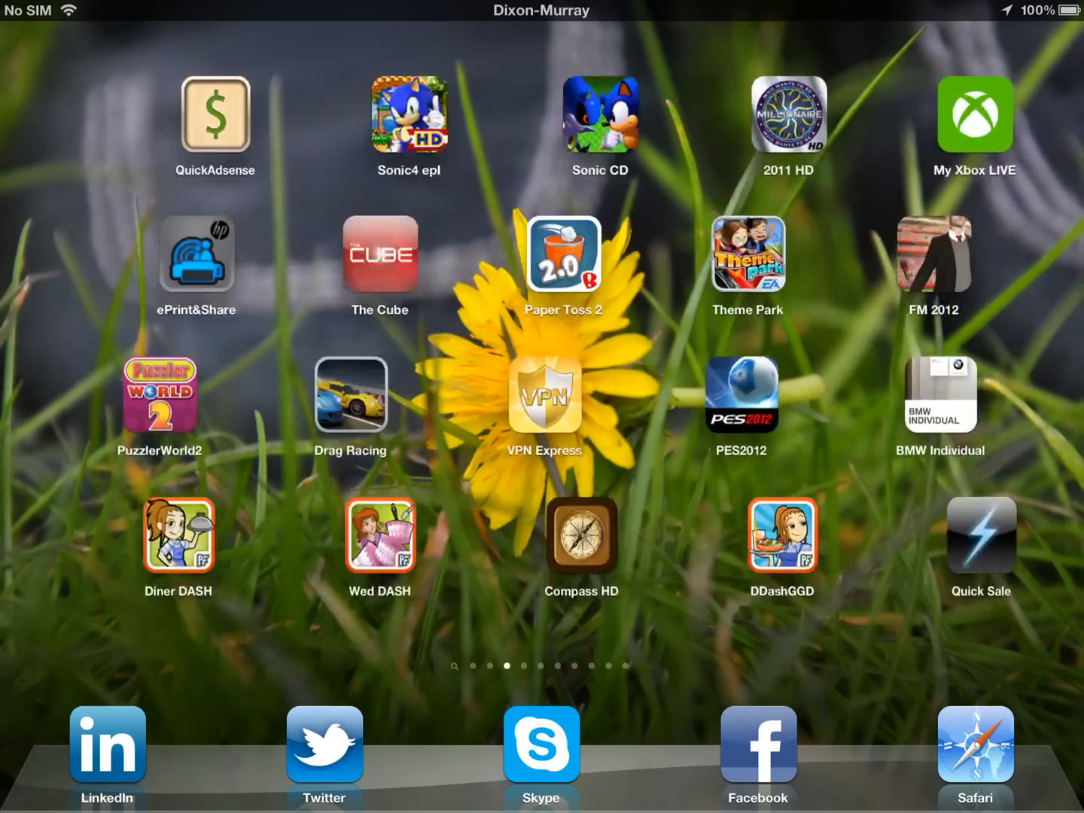
pyautogui.hscroll(3)
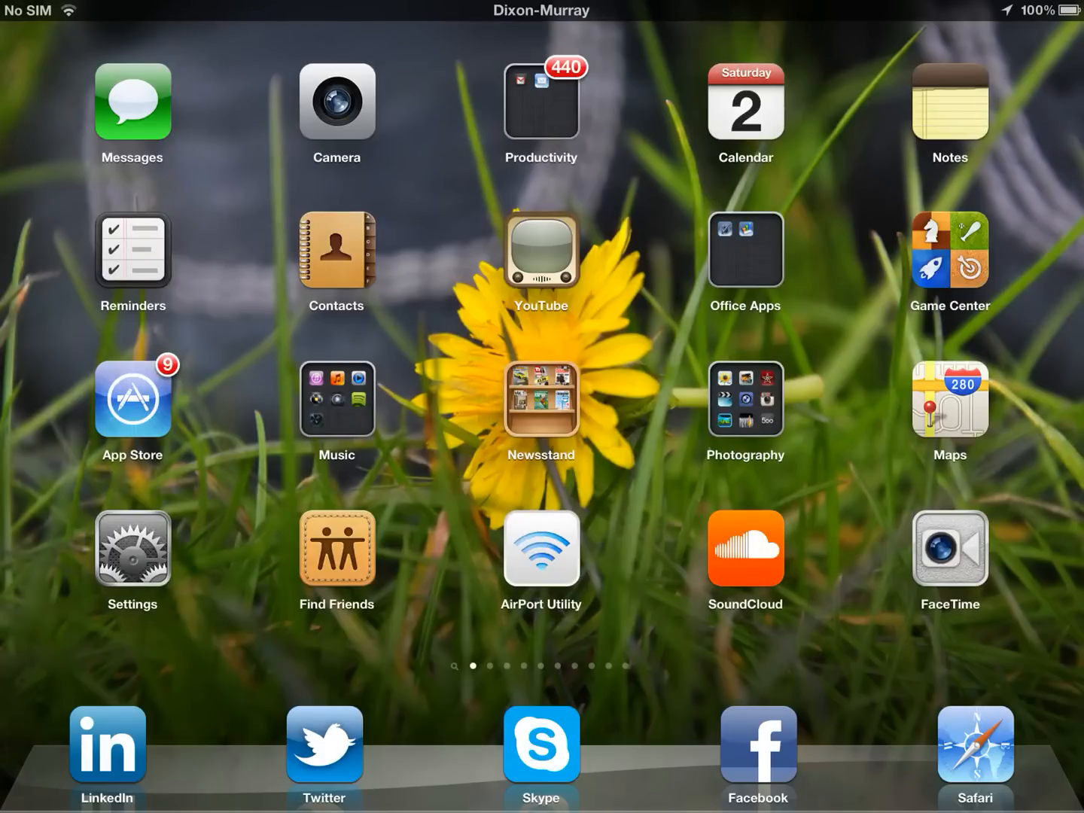